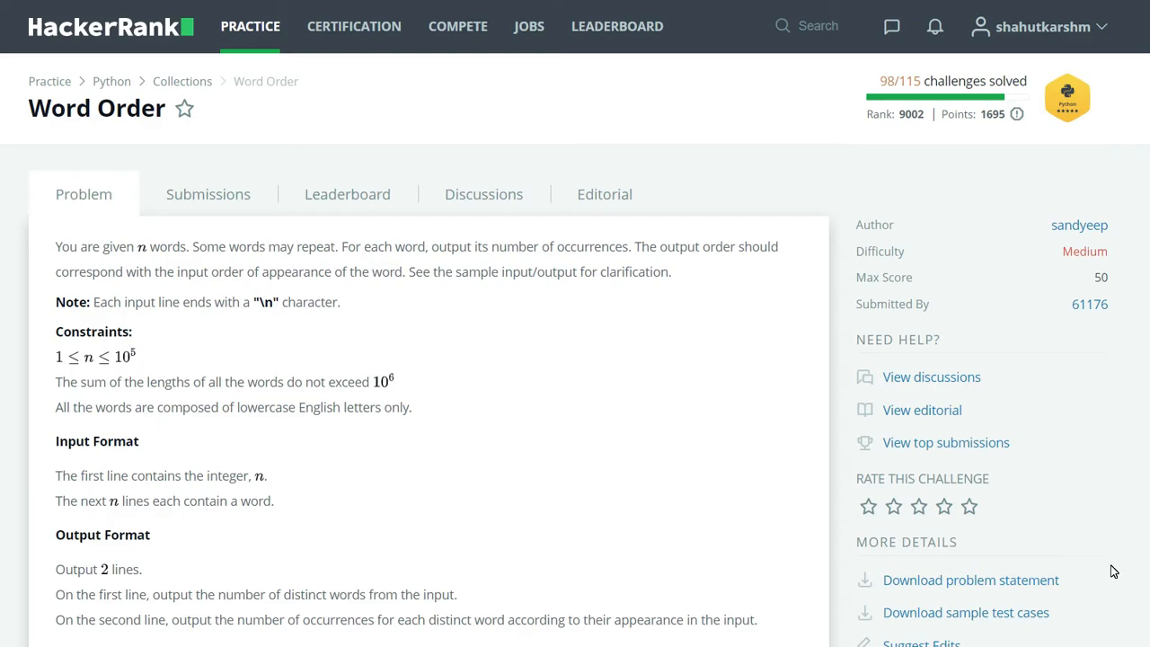
mouse_move(515, 287)
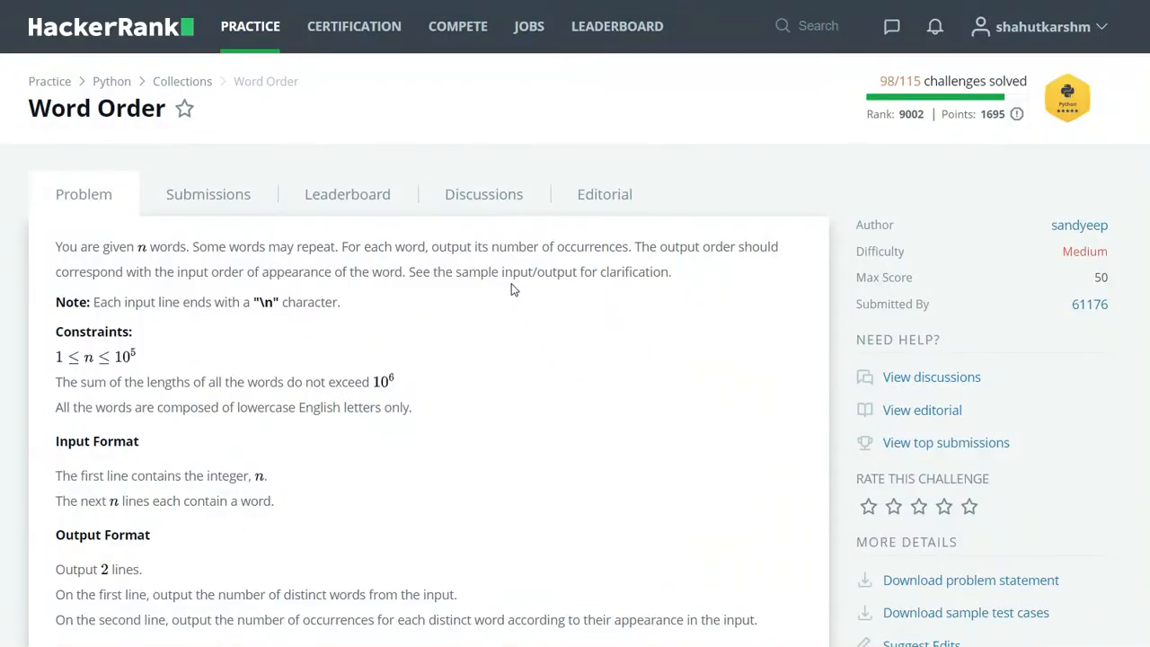
mouse_move(317, 243)
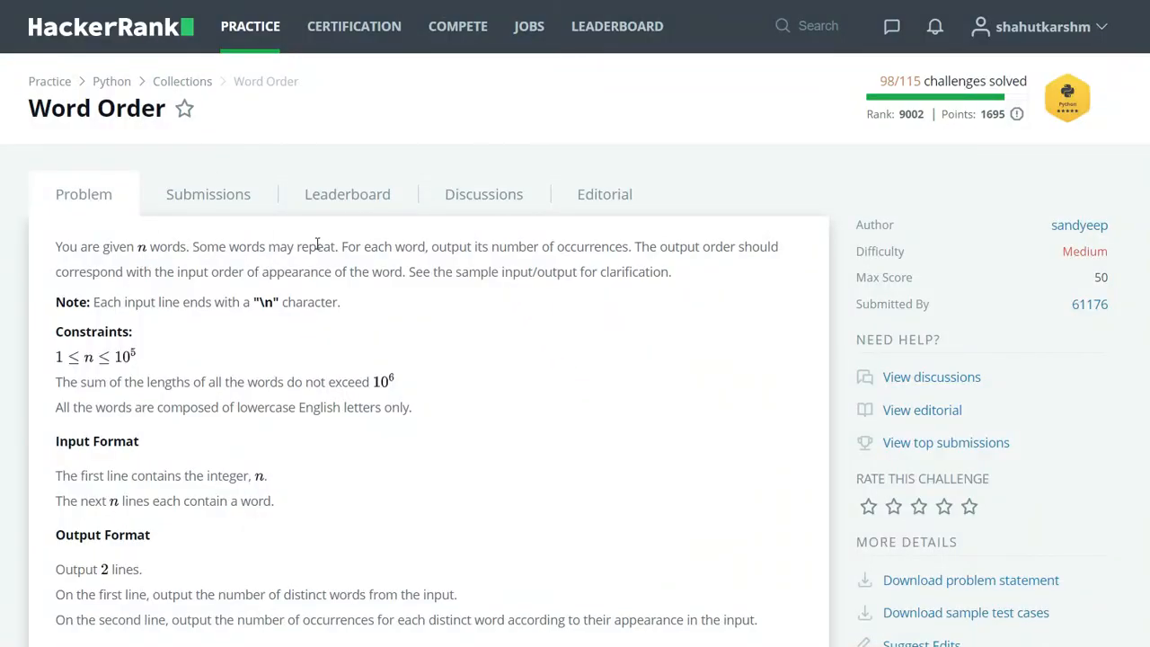
mouse_move(459, 262)
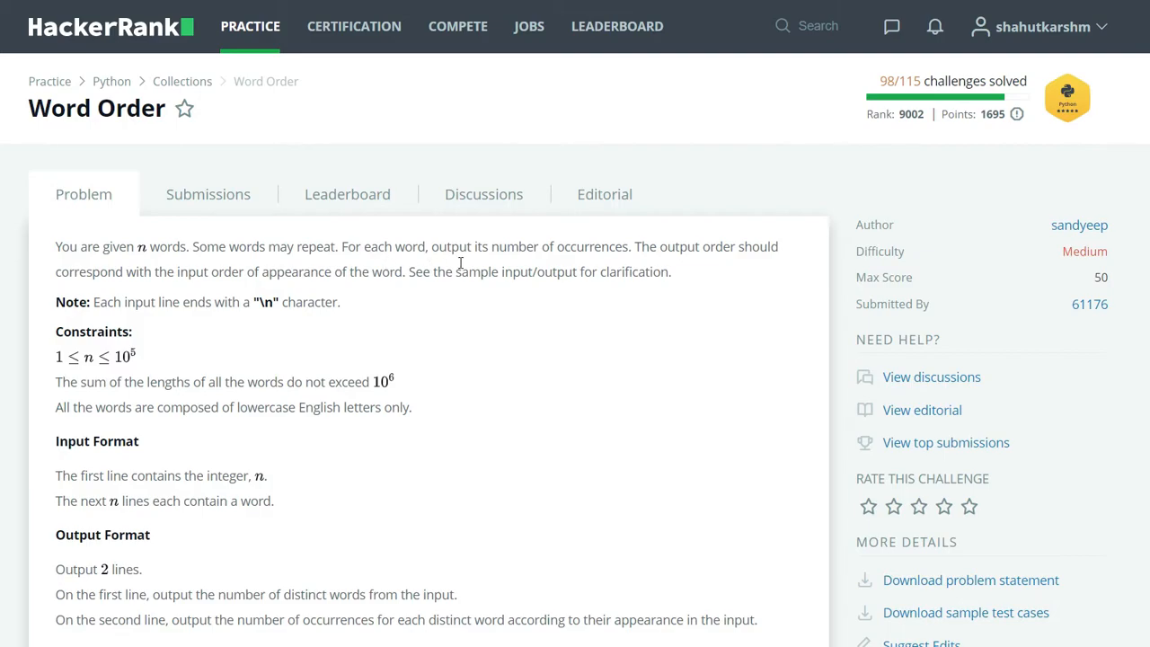
mouse_move(696, 249)
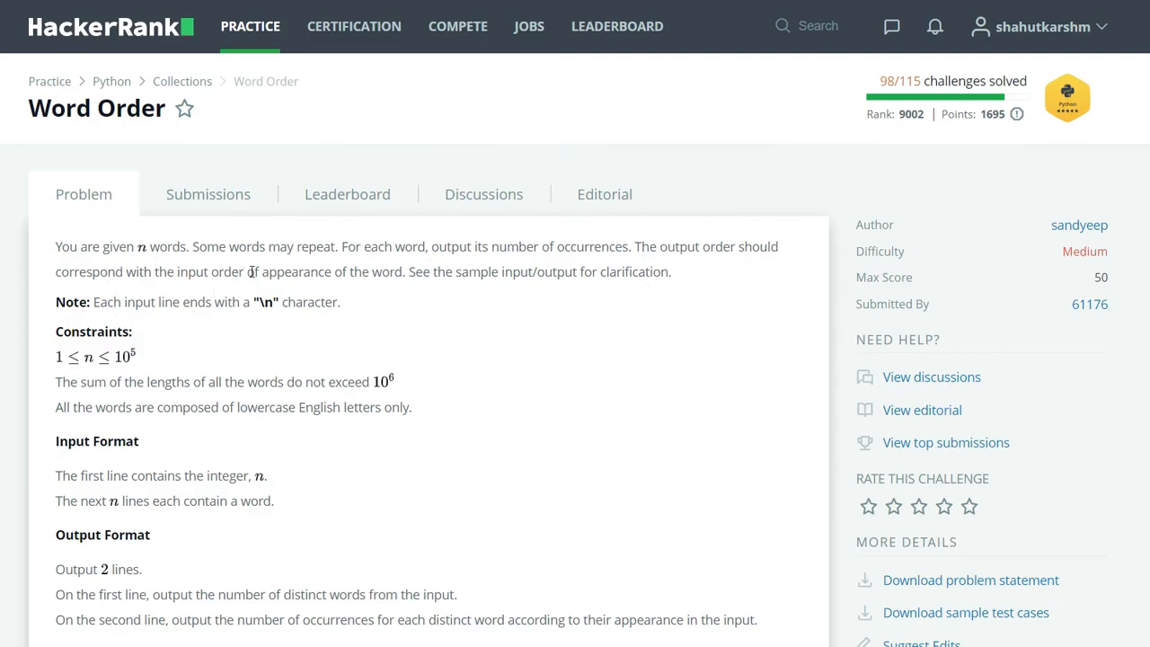
mouse_move(226, 372)
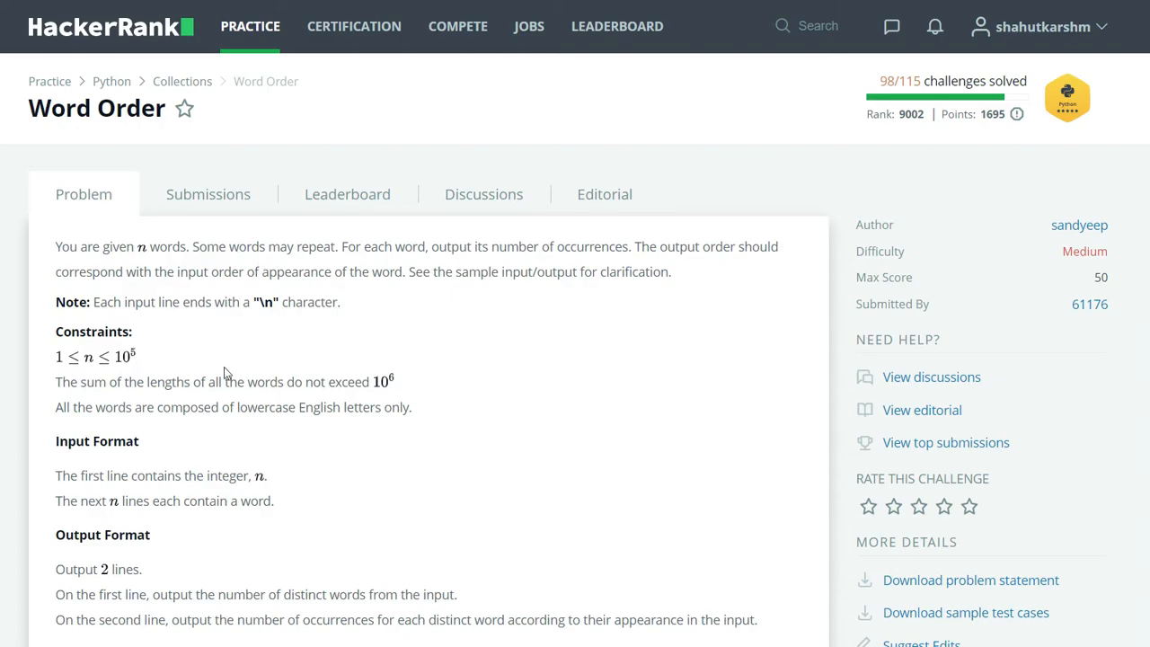
Step: Scroll to the sample section and highlight both Output Format requirement lines
scroll(down, 3)
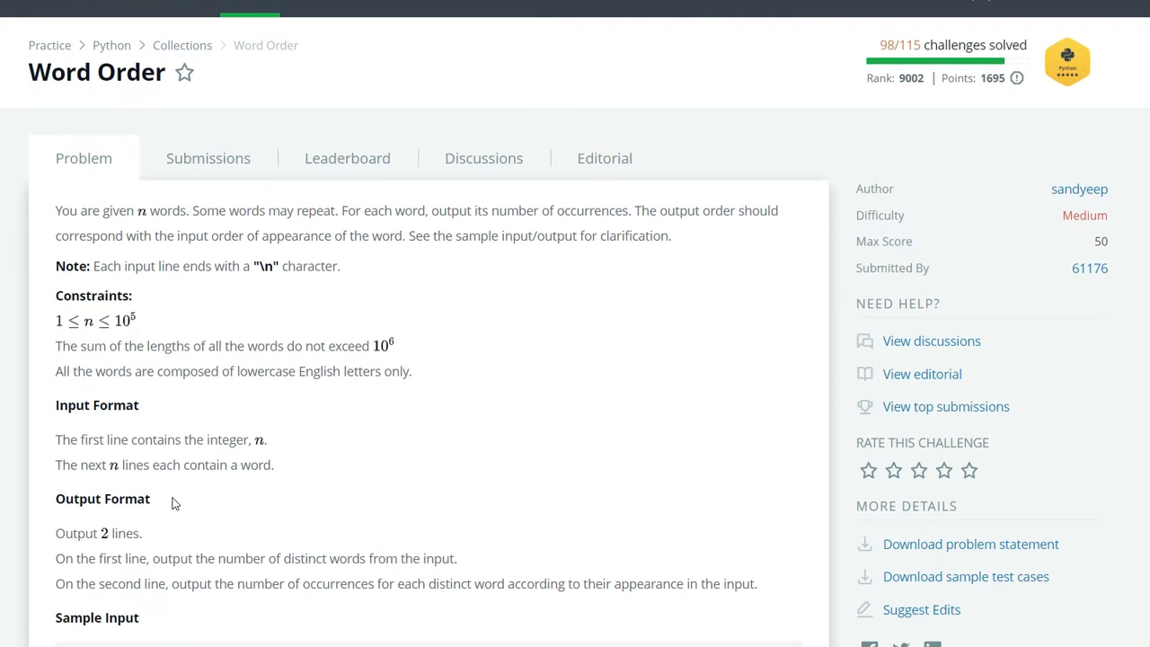
scroll(down, 3)
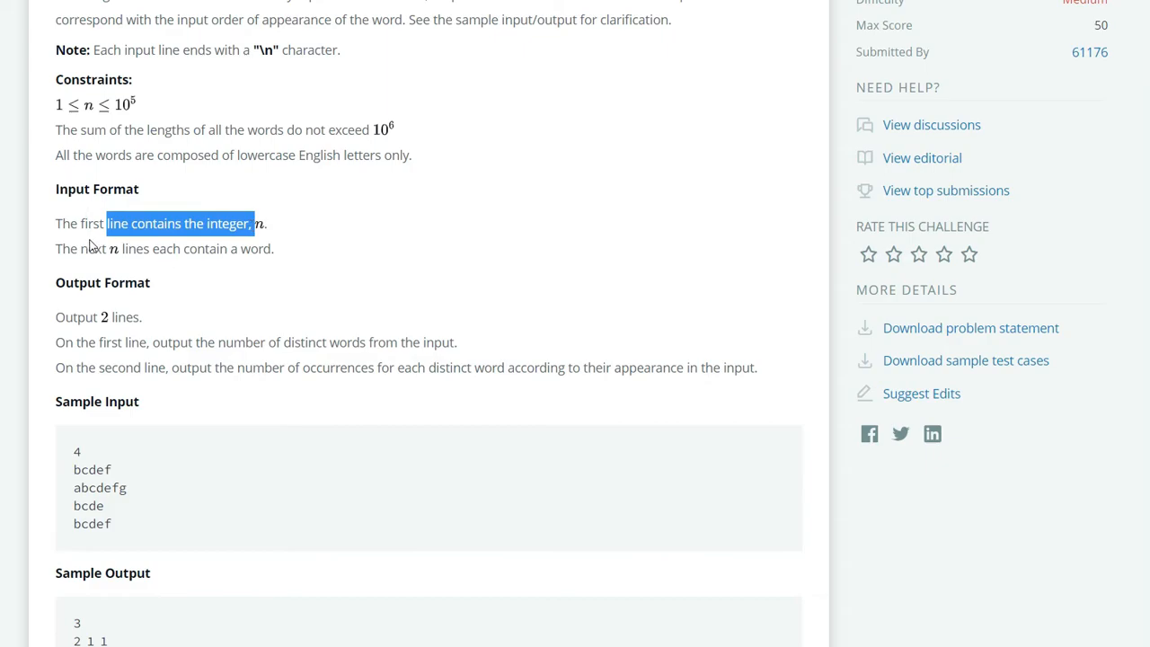
scroll(down, 3)
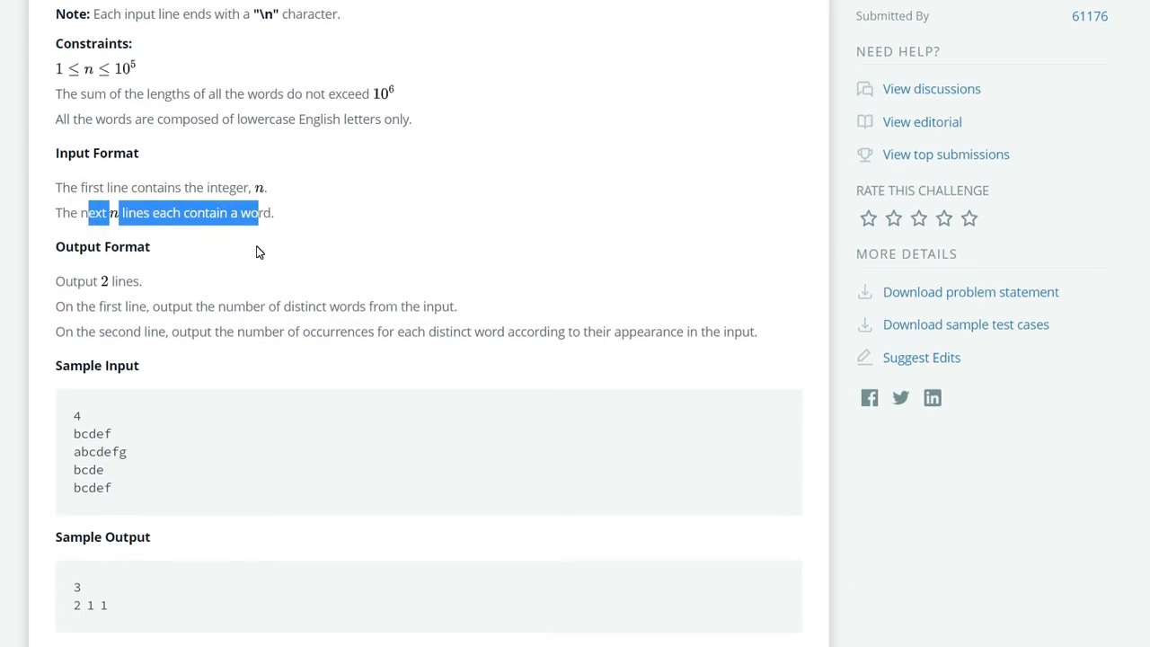
scroll(down, 3)
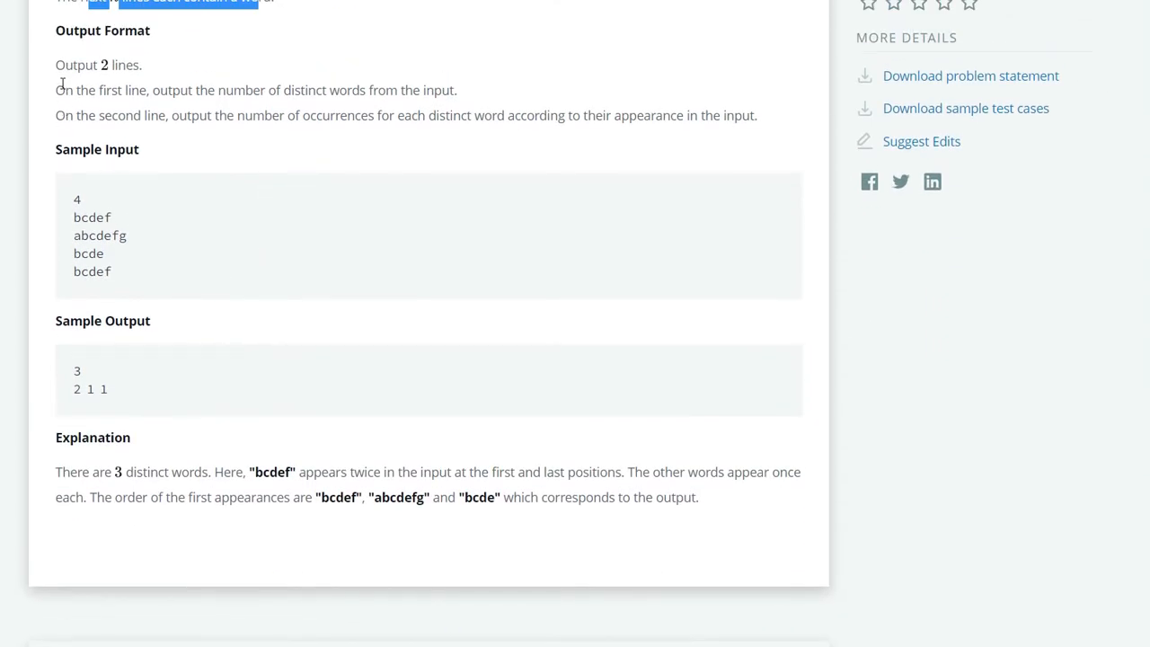
drag(56, 90, 299, 90)
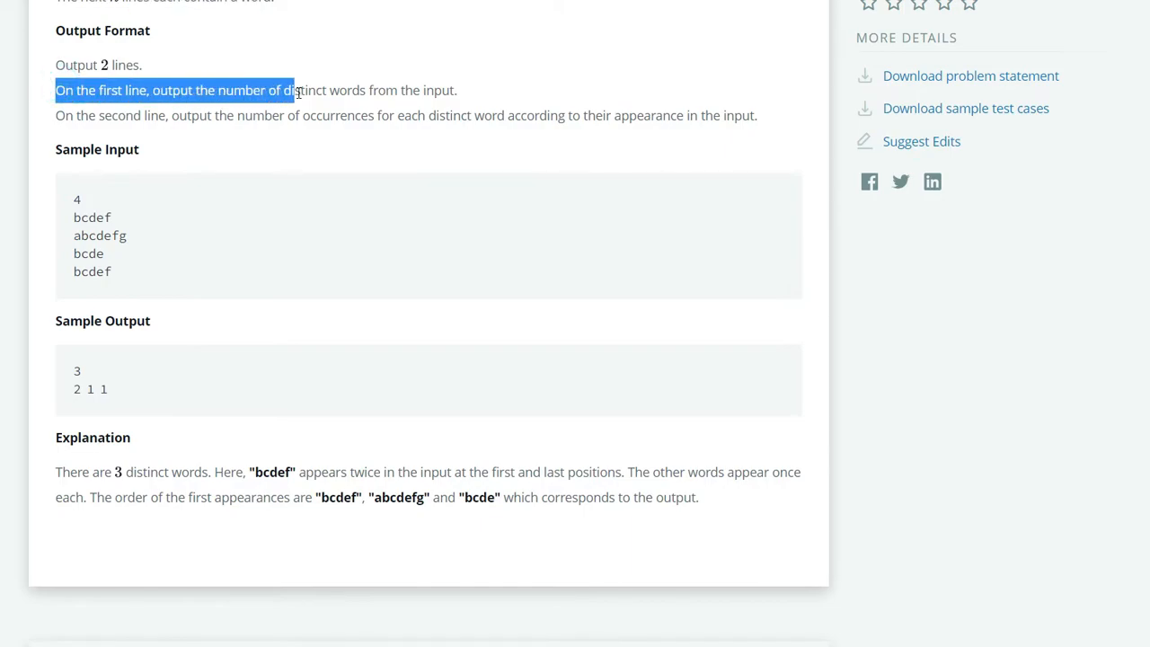
drag(293, 90, 359, 90)
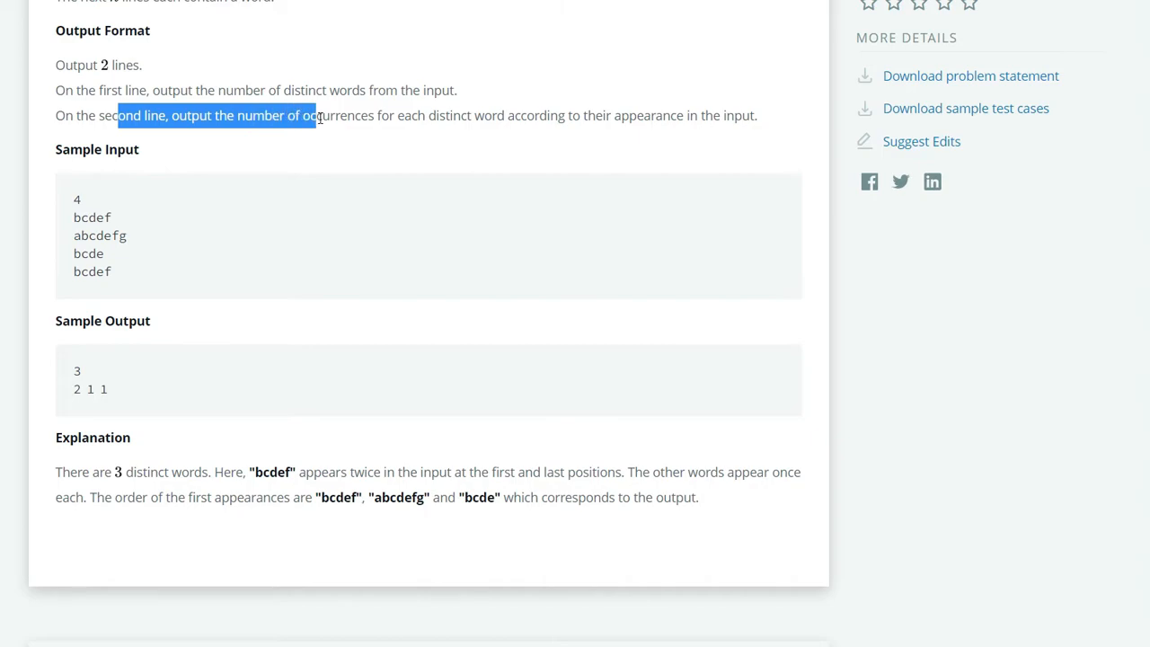
click(309, 180)
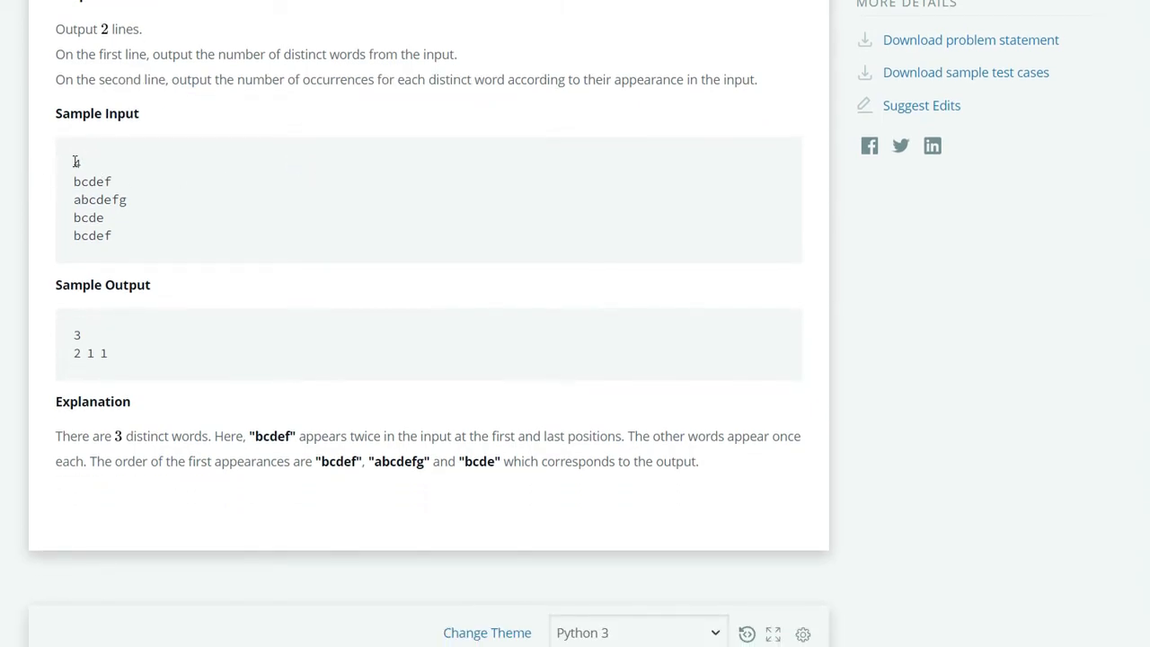
Step: Point out the sample input words (4, bcdef, abcdefg, bcde), then scroll to the editor
double_click(77, 163)
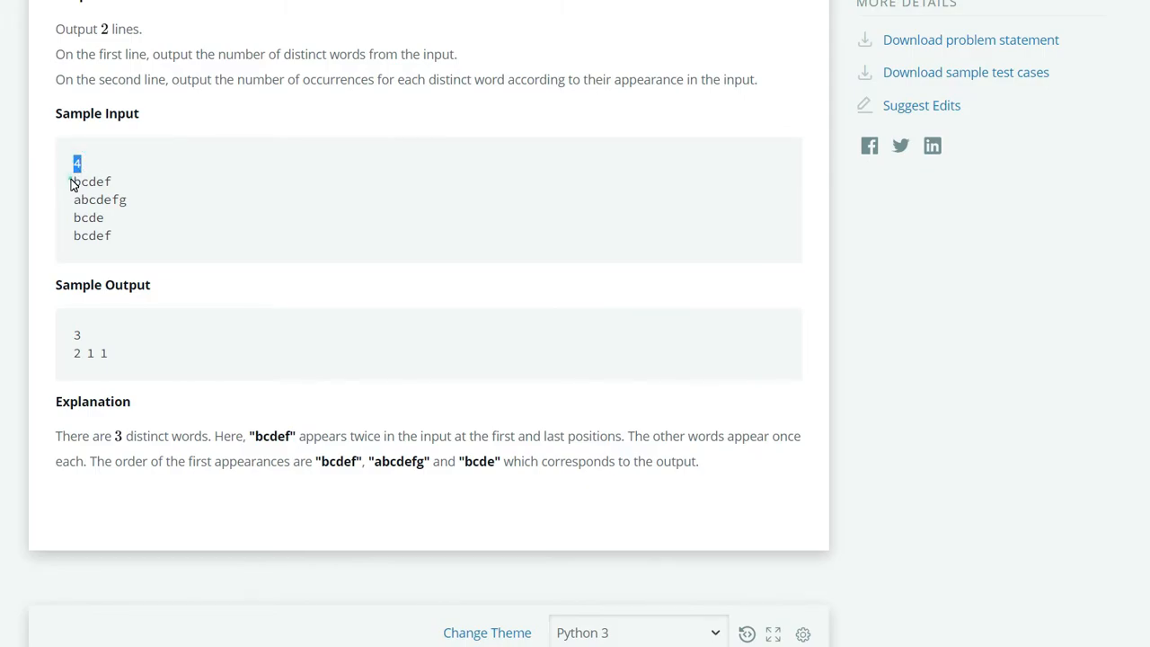
double_click(92, 182)
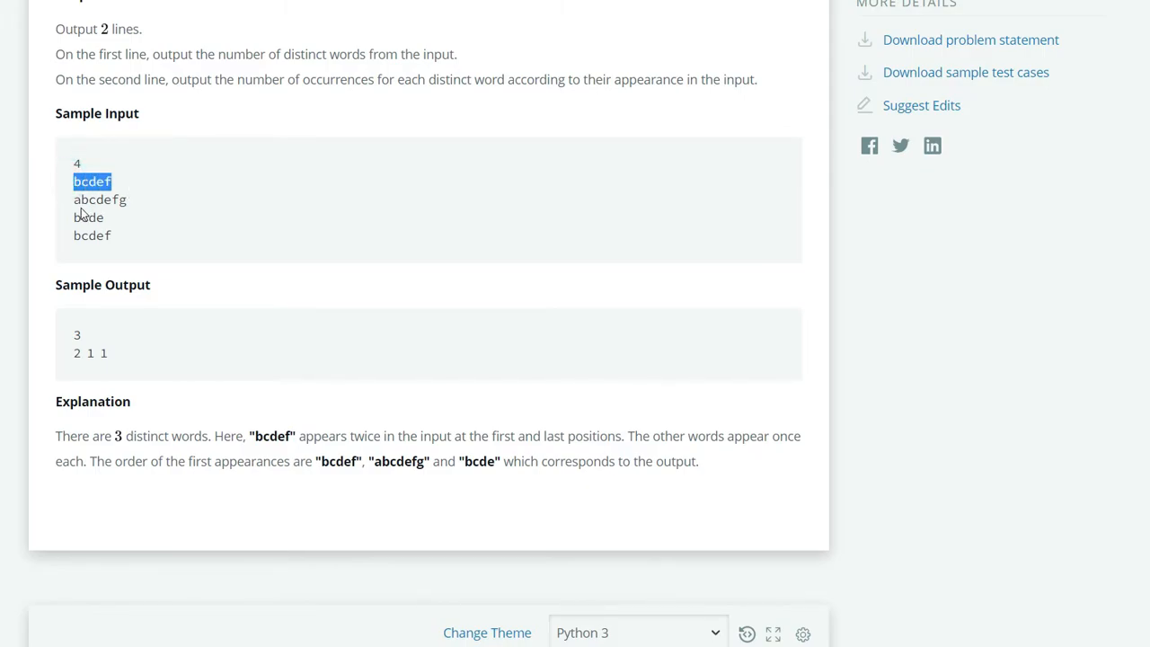
double_click(99, 199)
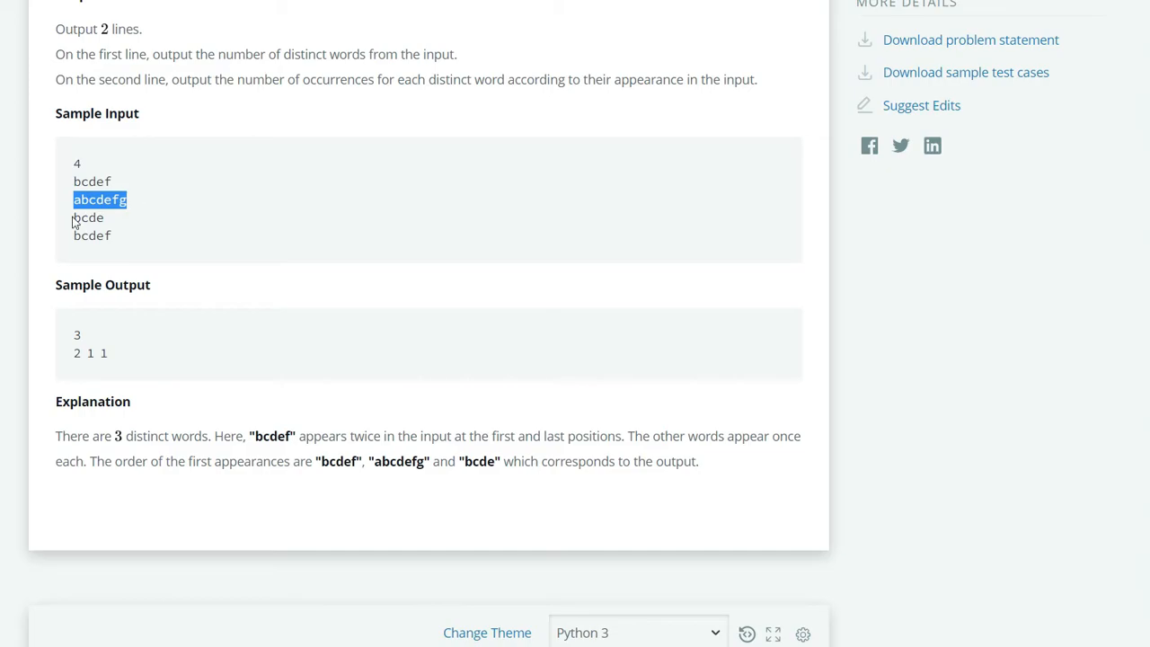
double_click(87, 217)
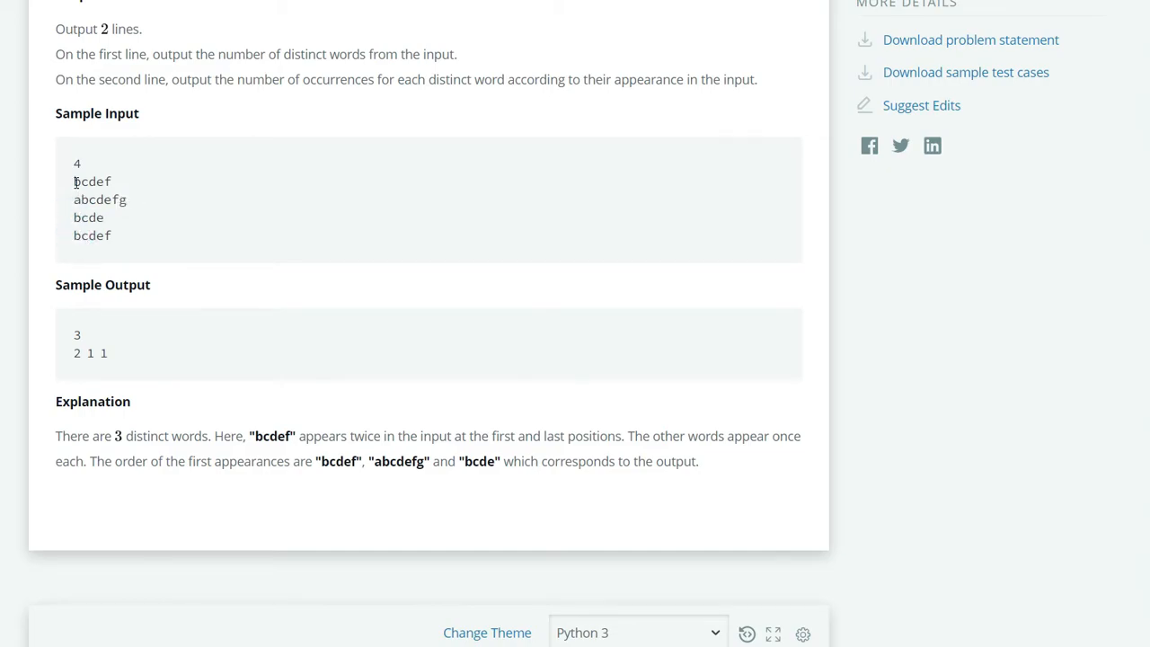
double_click(92, 235)
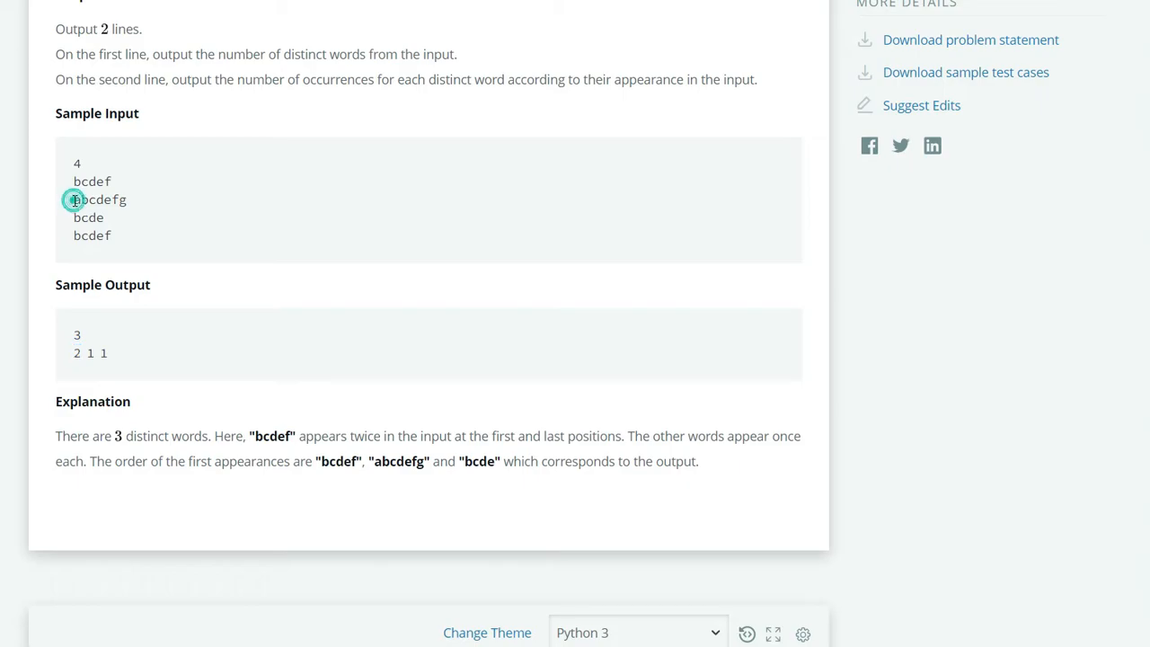
double_click(99, 199)
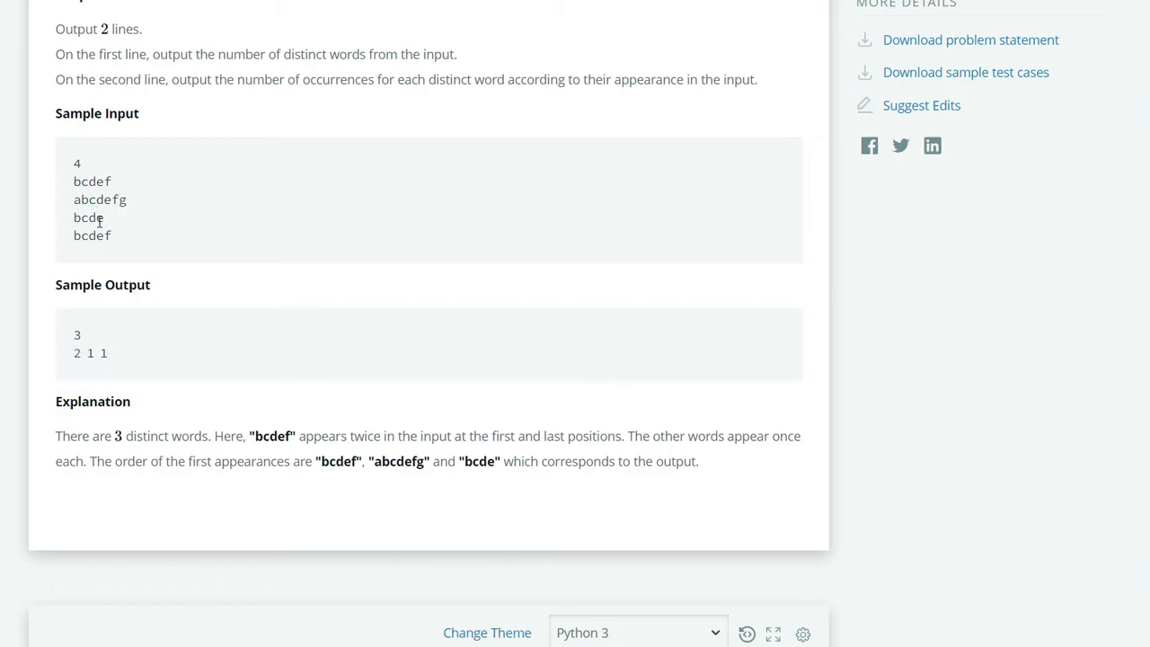
double_click(103, 352)
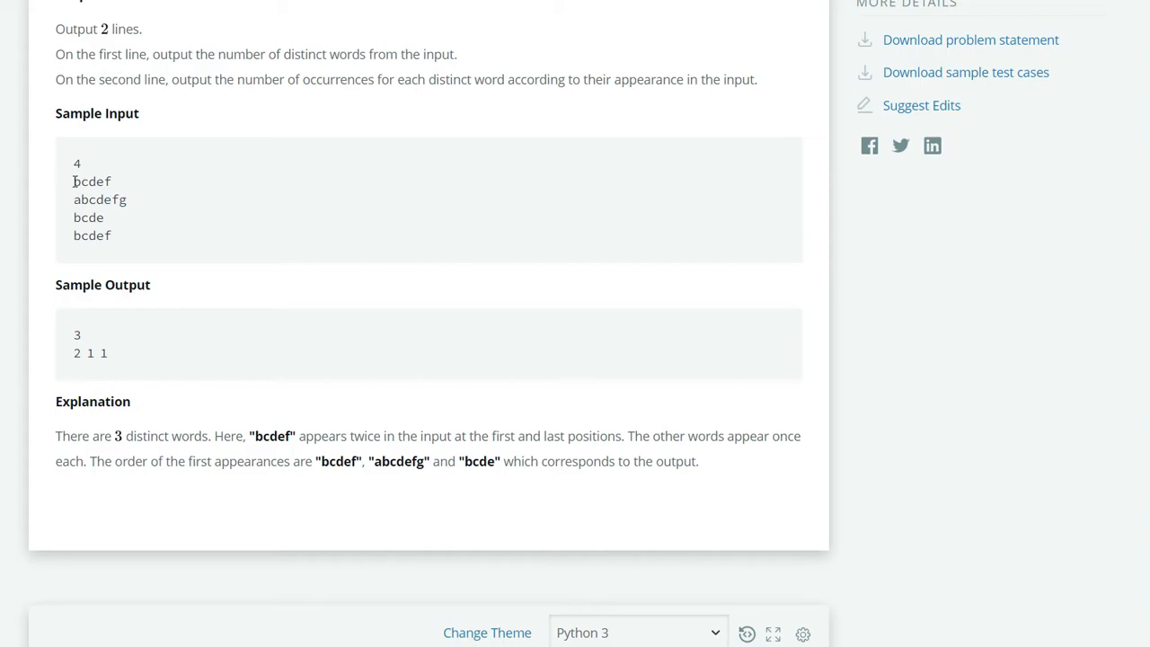
drag(74, 181, 106, 222)
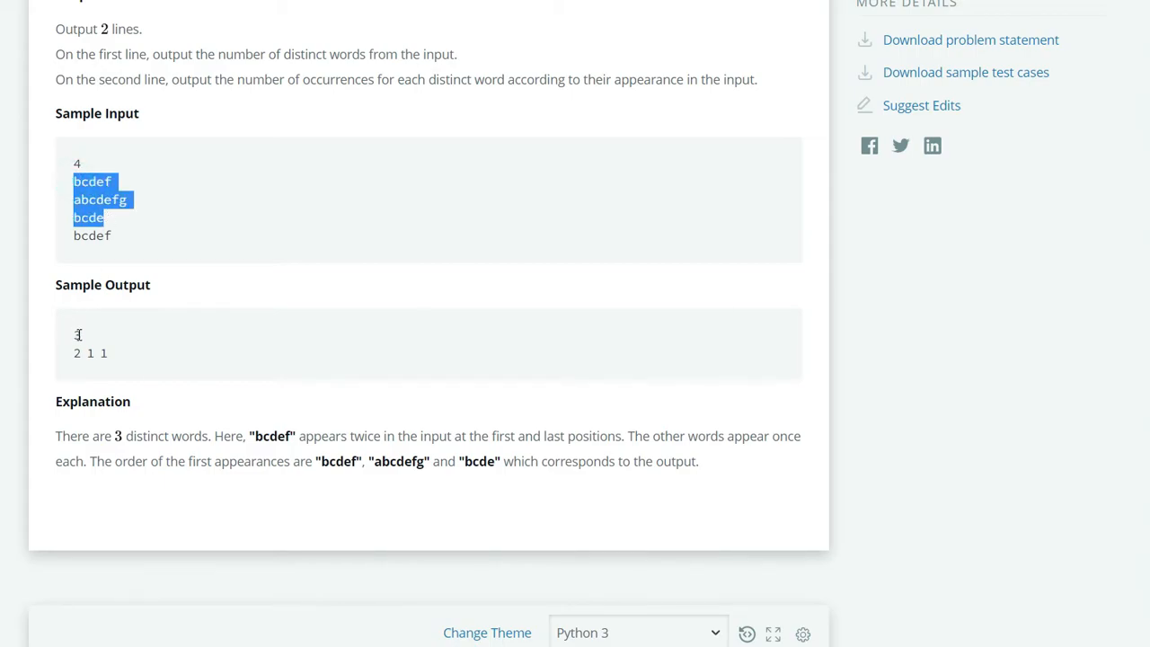
scroll(down, 3)
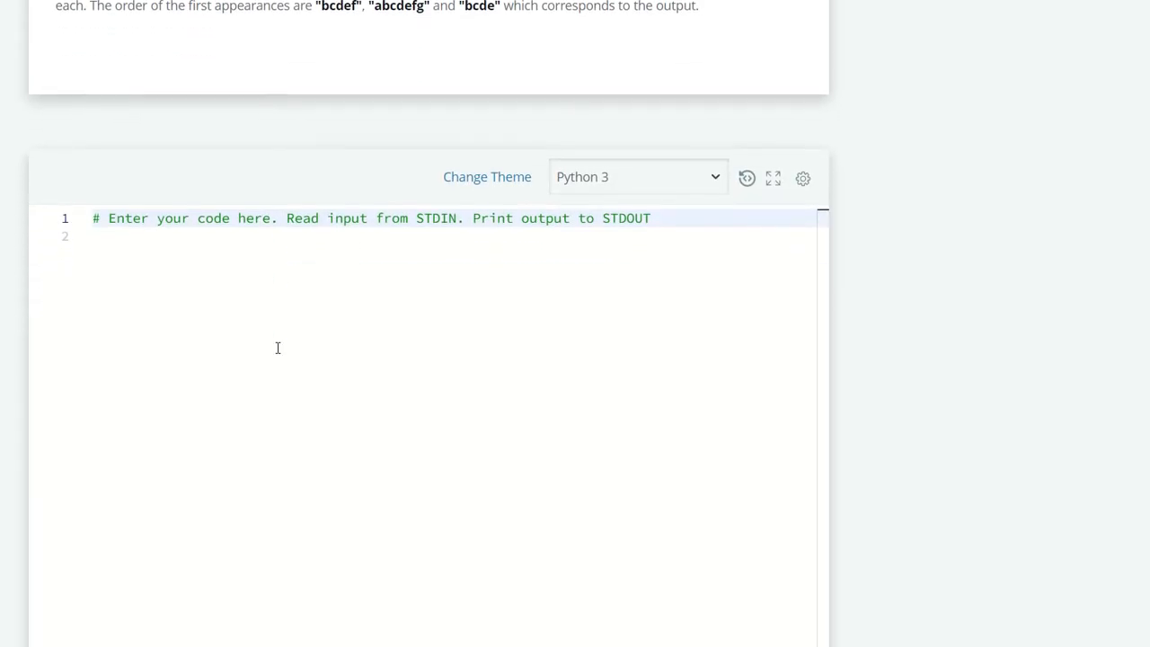
Step: Write 'from collections import OrderedDict' as the first line of the solution
text(fr)
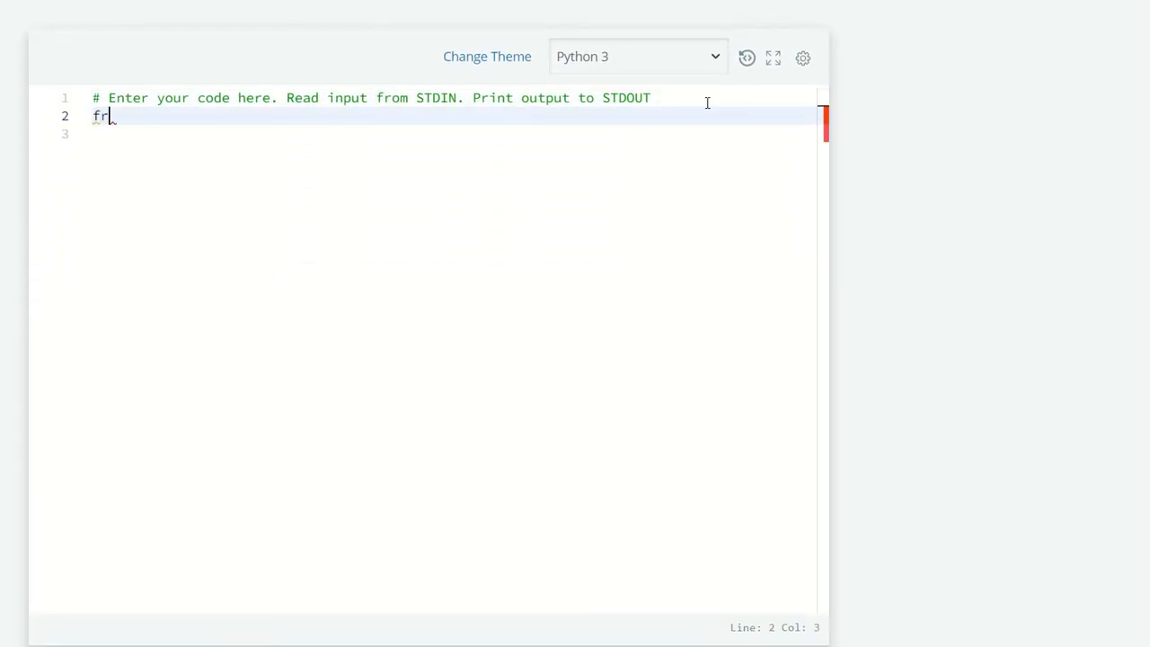
text(om collectio)
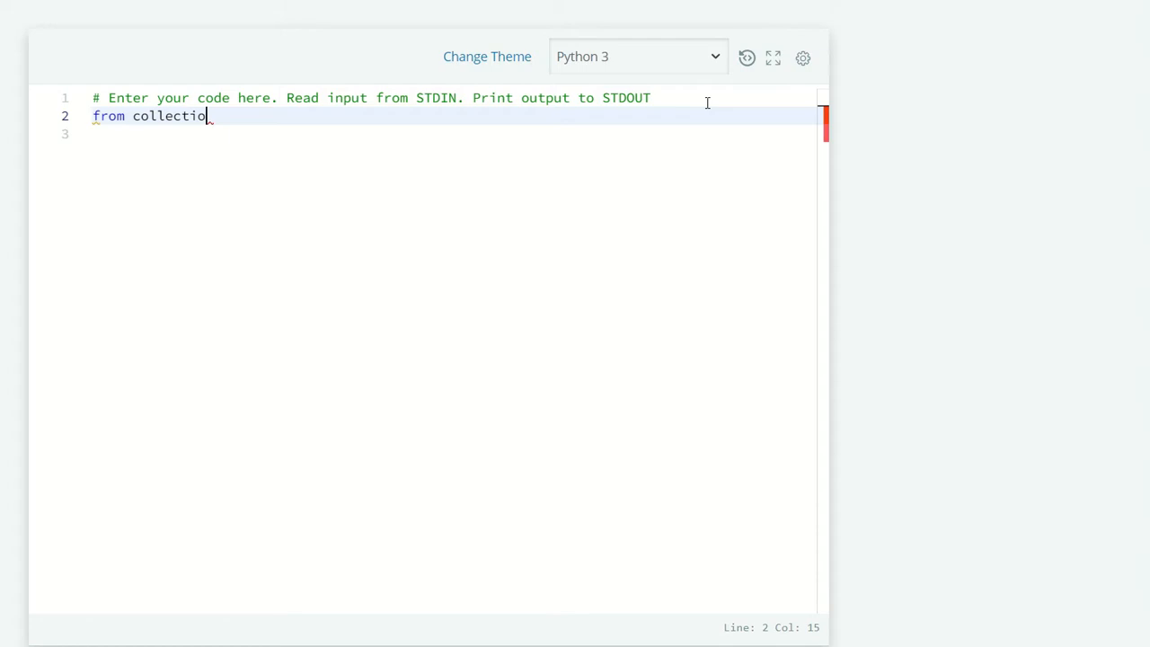
text(ns import)
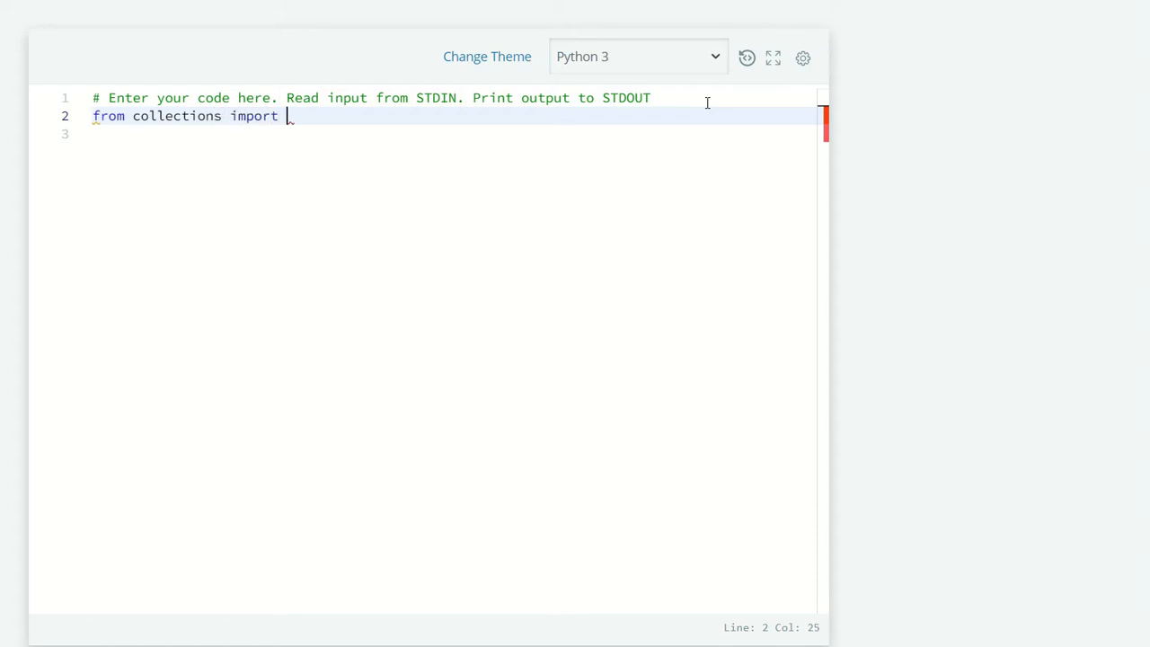
text(OrderedD)
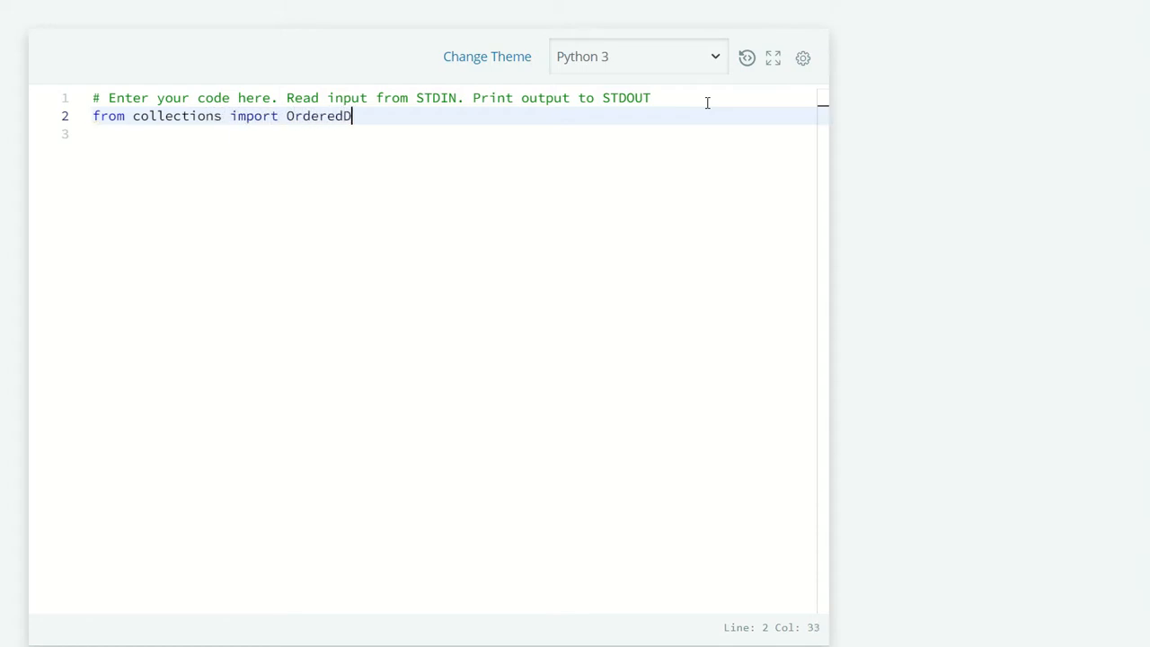
key(Enter)
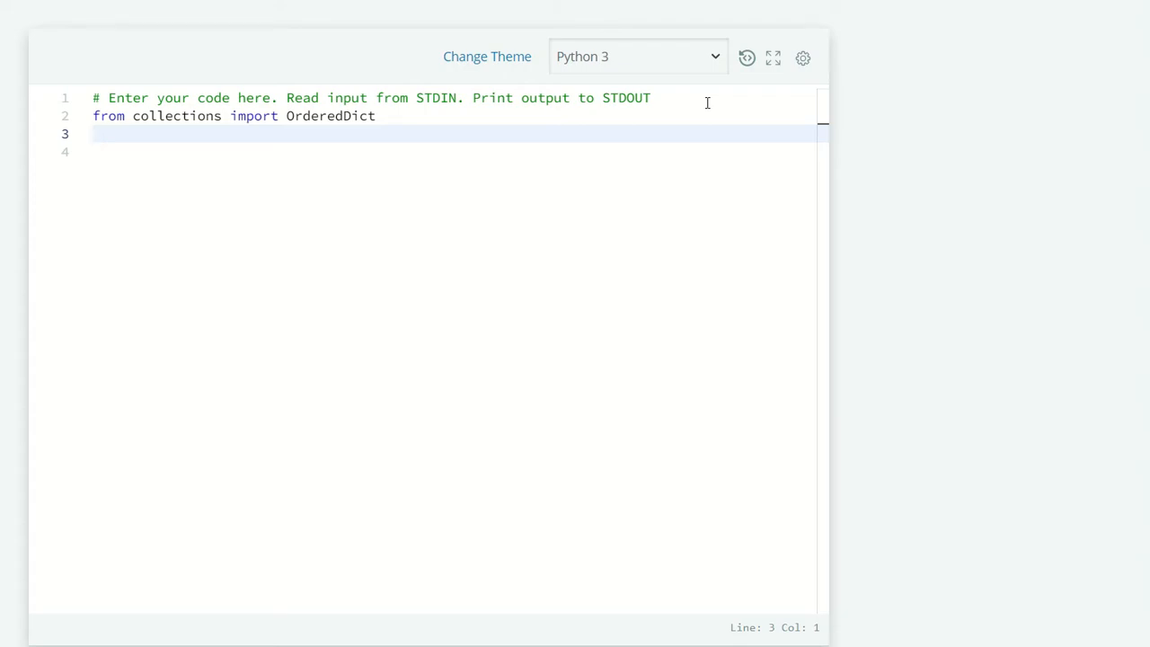
Step: Create an empty ordered dictionary with od = OrderedDict()
text(od=)
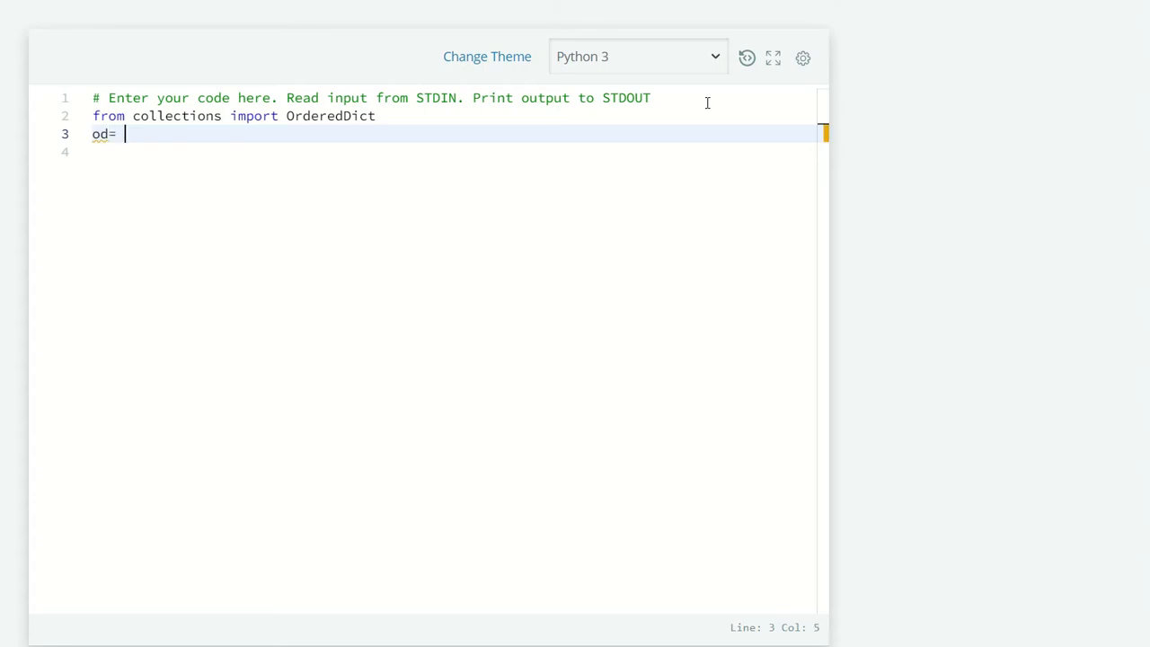
text(Ordere)
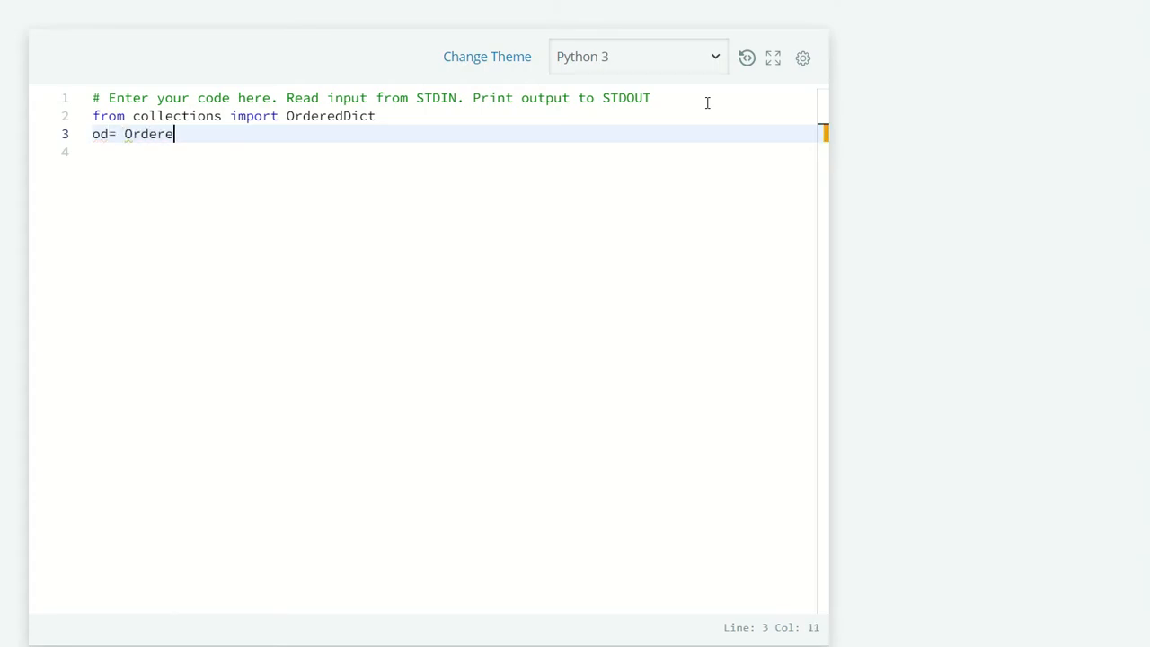
text(dDict())
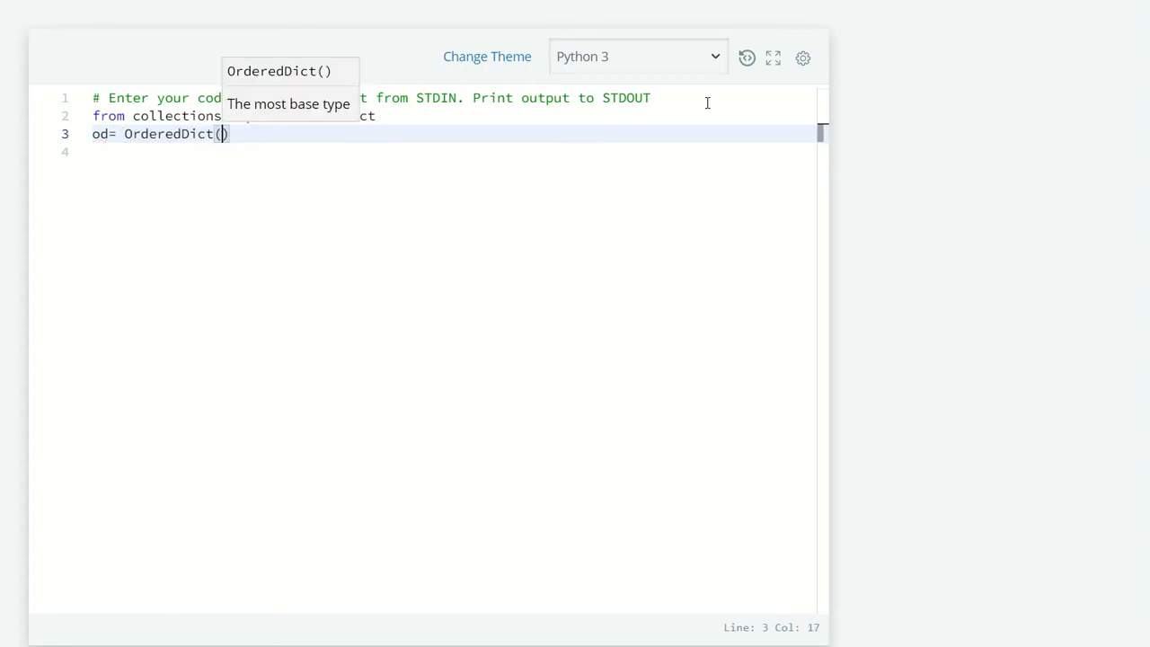
Step: Add a loop over range(int(input())) that reads each word = input()
text(f)
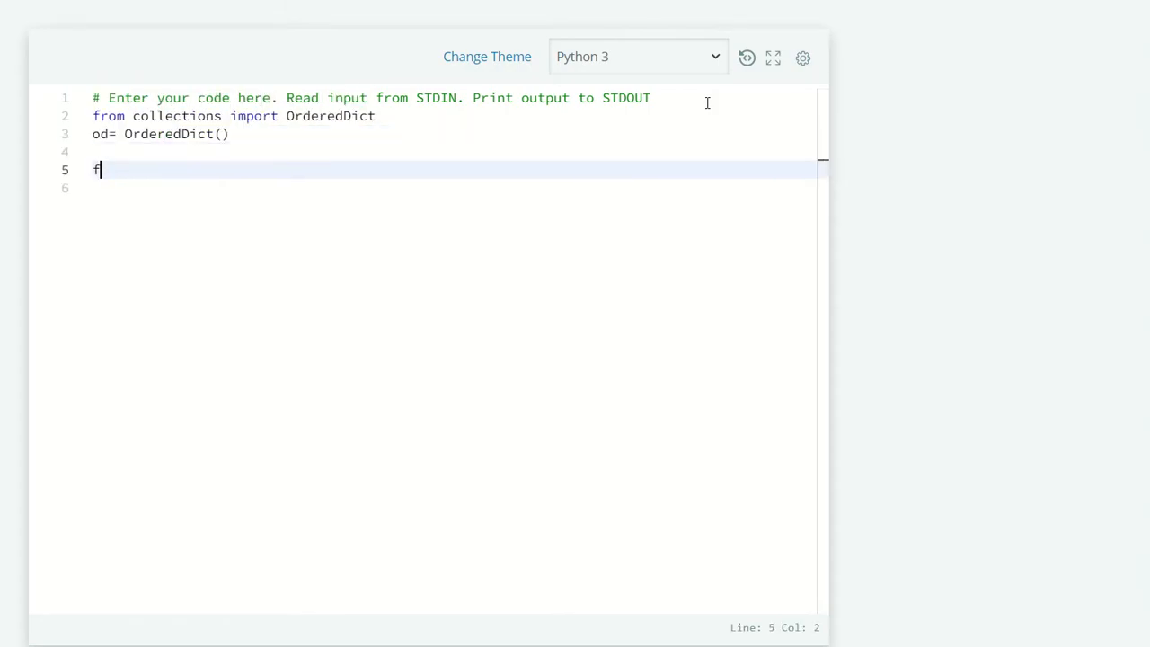
text(or i)
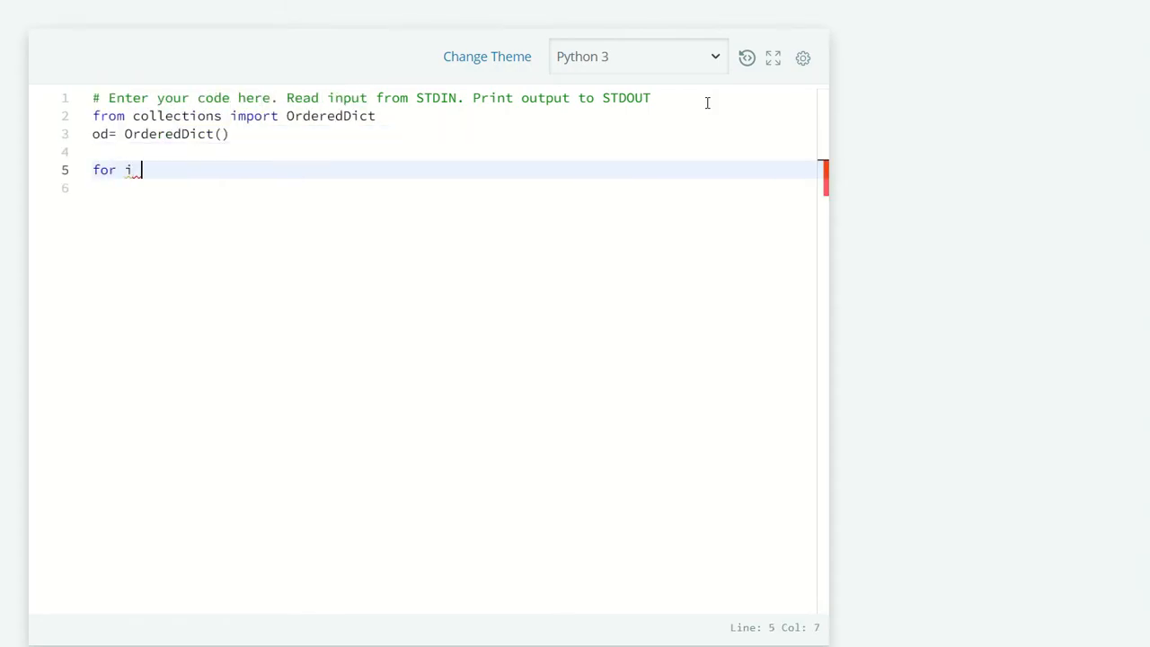
text(in r)
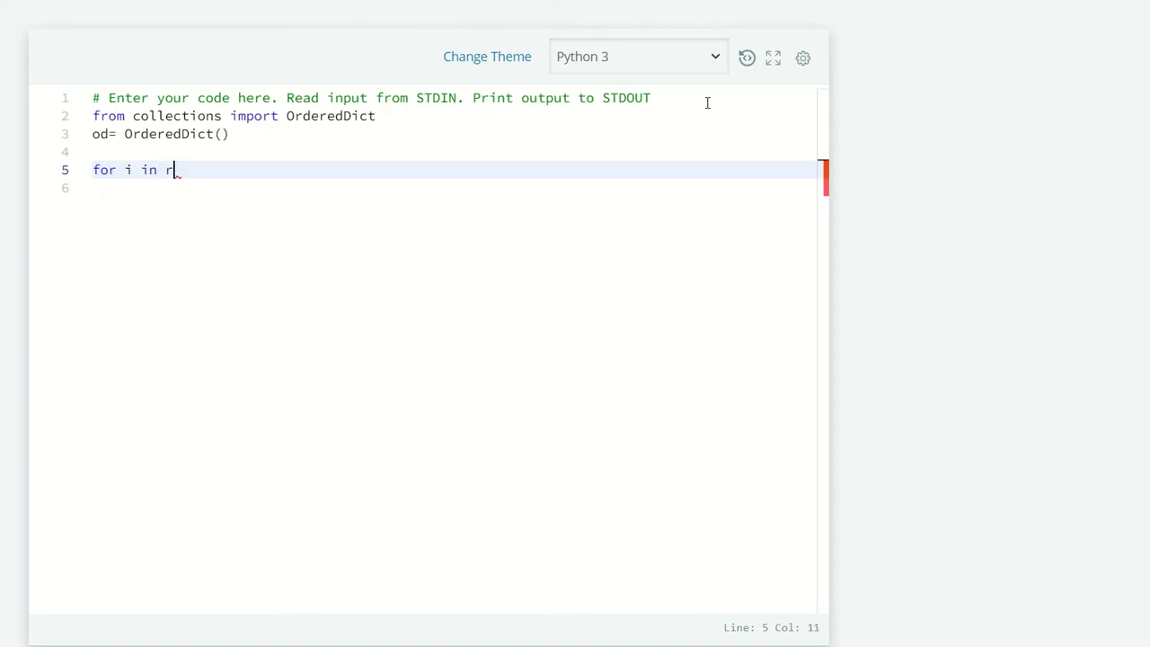
text(ange(in)
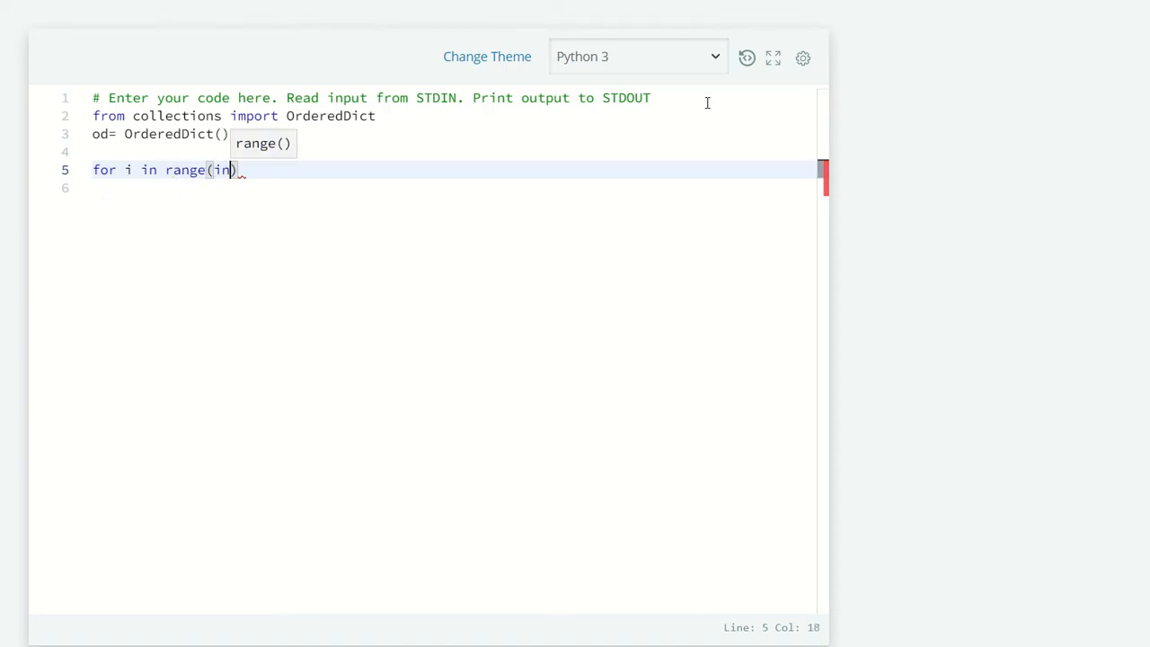
text(t(i)
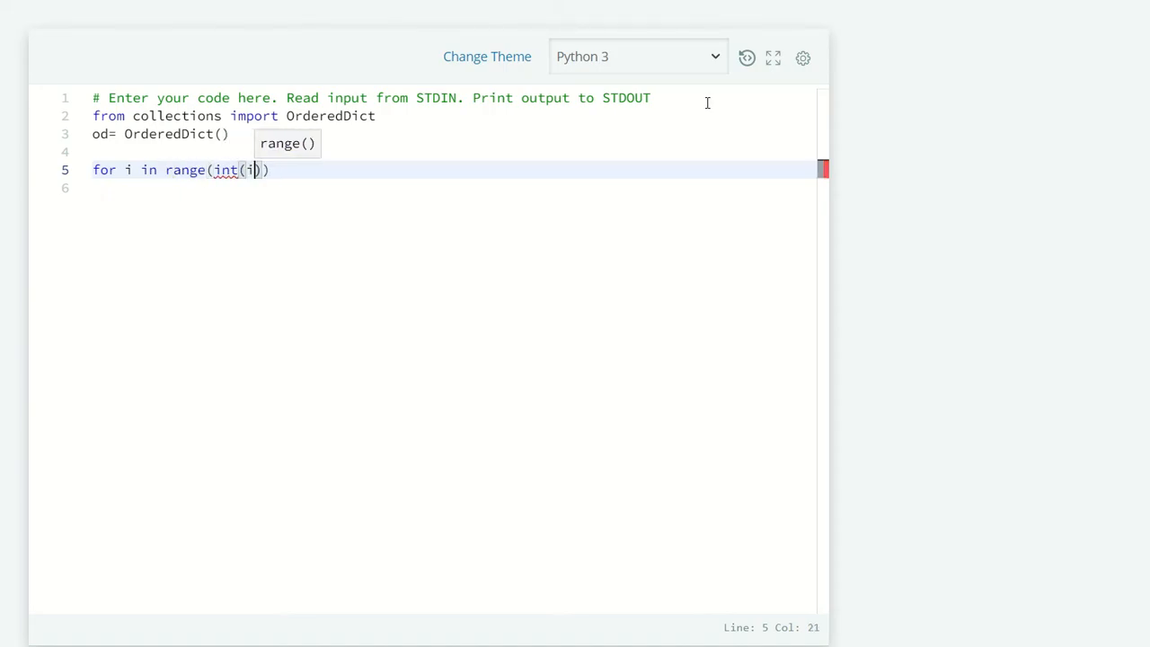
text(nput())
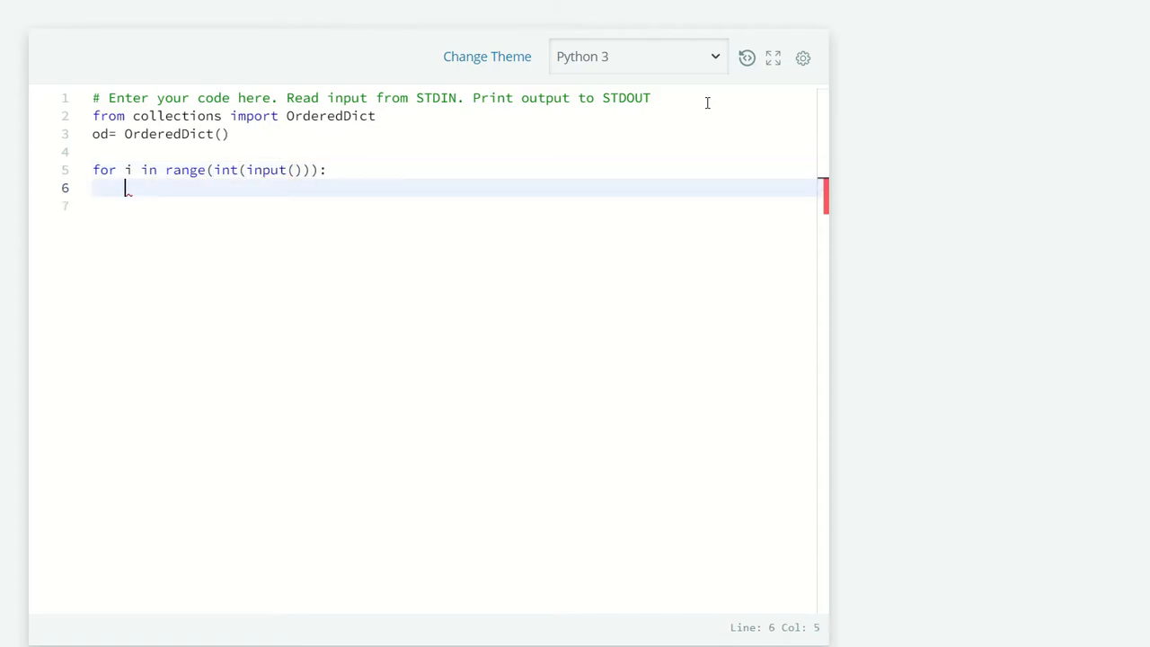
text(wro)
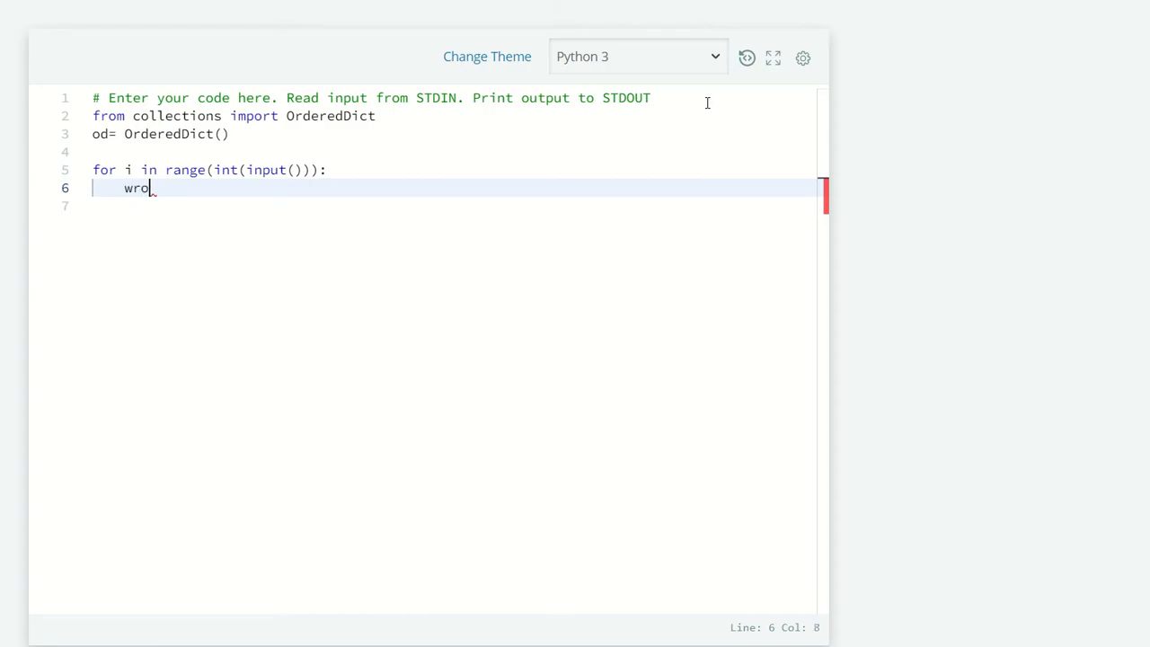
text(rd =)
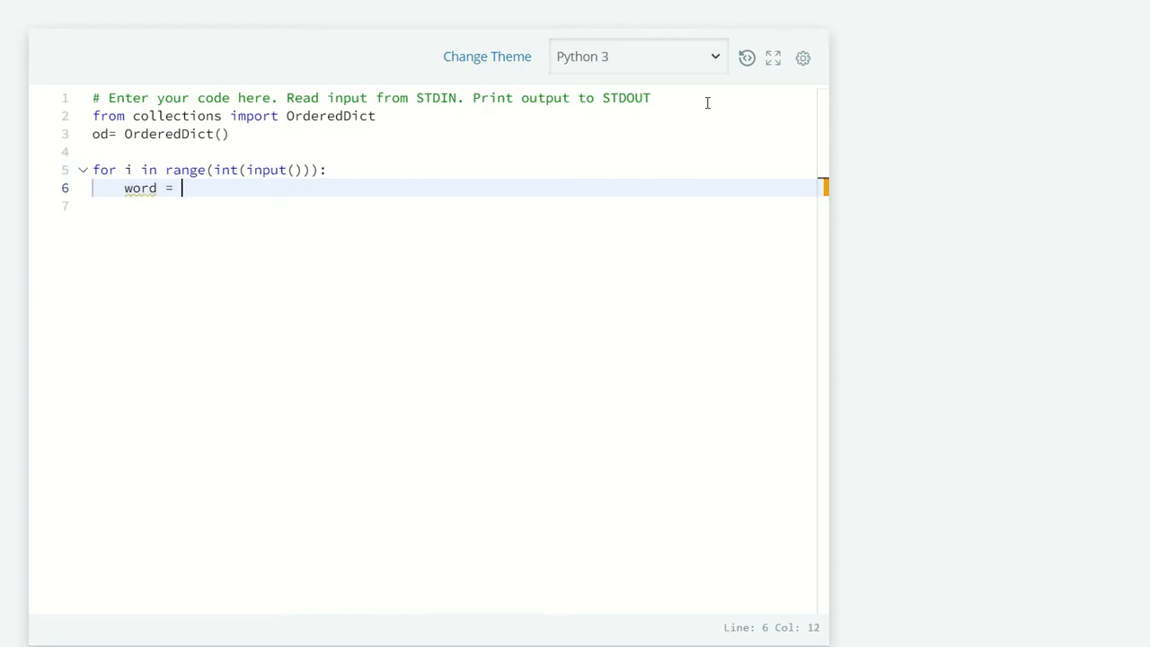
text(input())
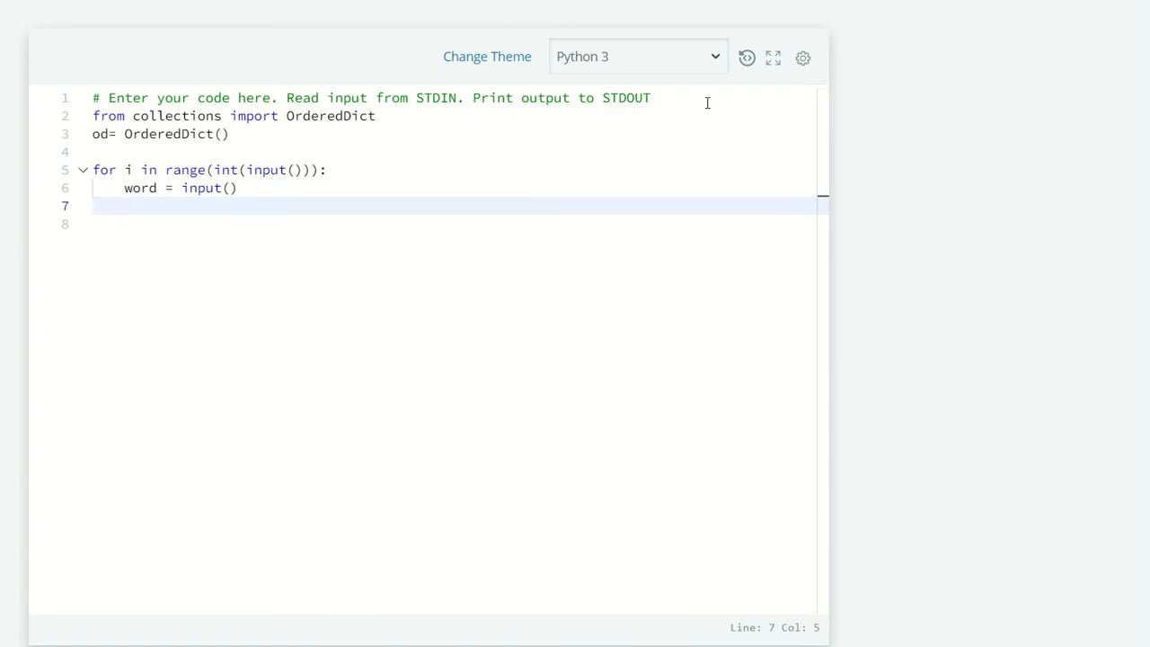
Step: Add an if/else setting od[word] = 1 for new words, otherwise od[word] += 1
text(if word not in od:)
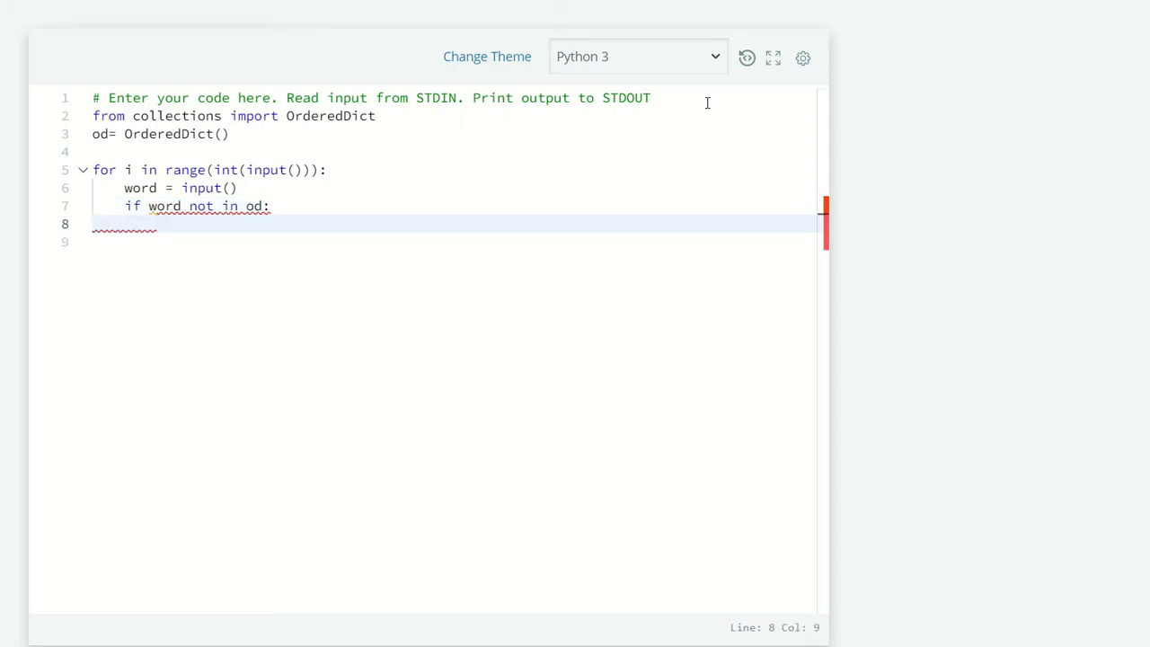
text(o)
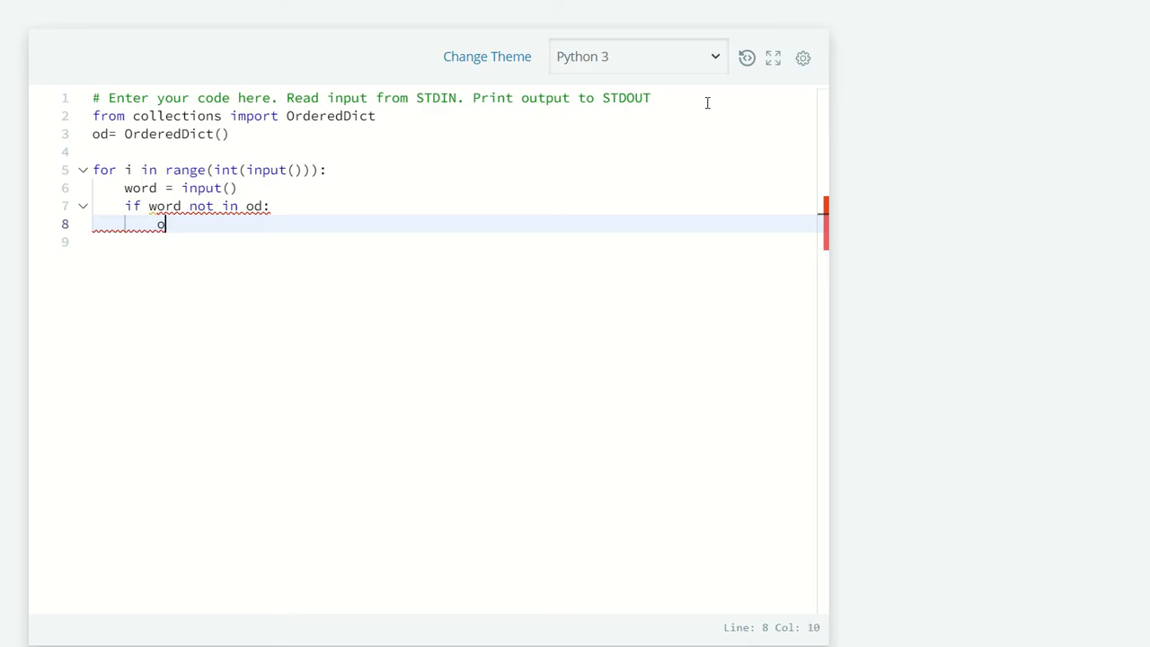
text(d[nam)
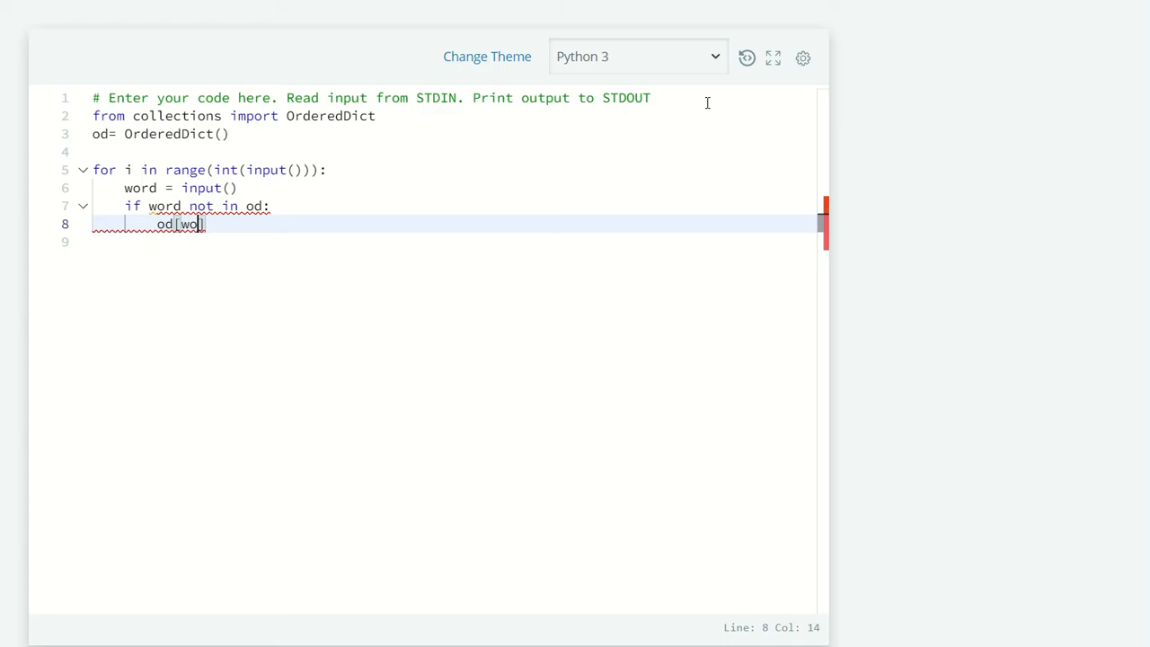
text(rd])
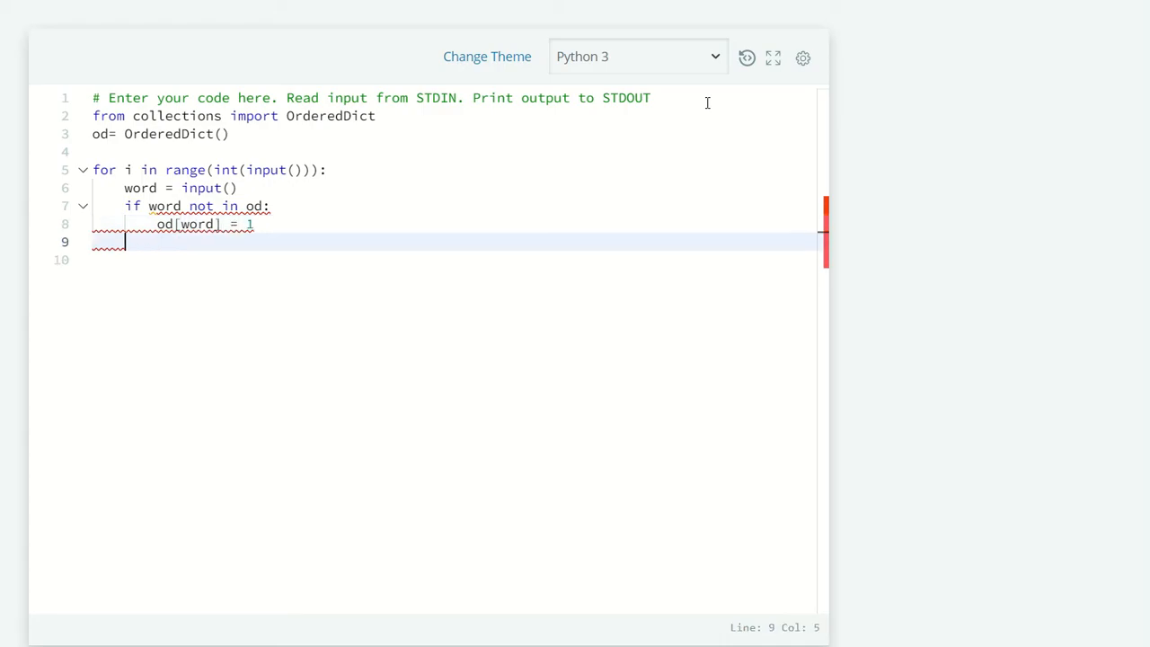
text(else:)
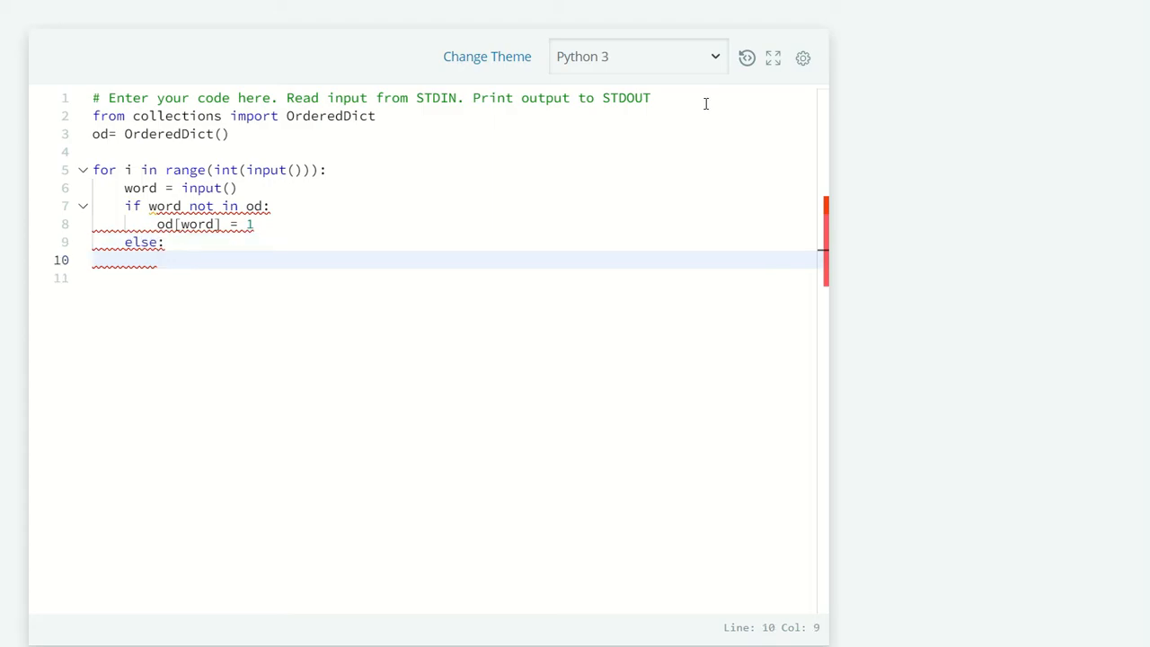
text(od[])
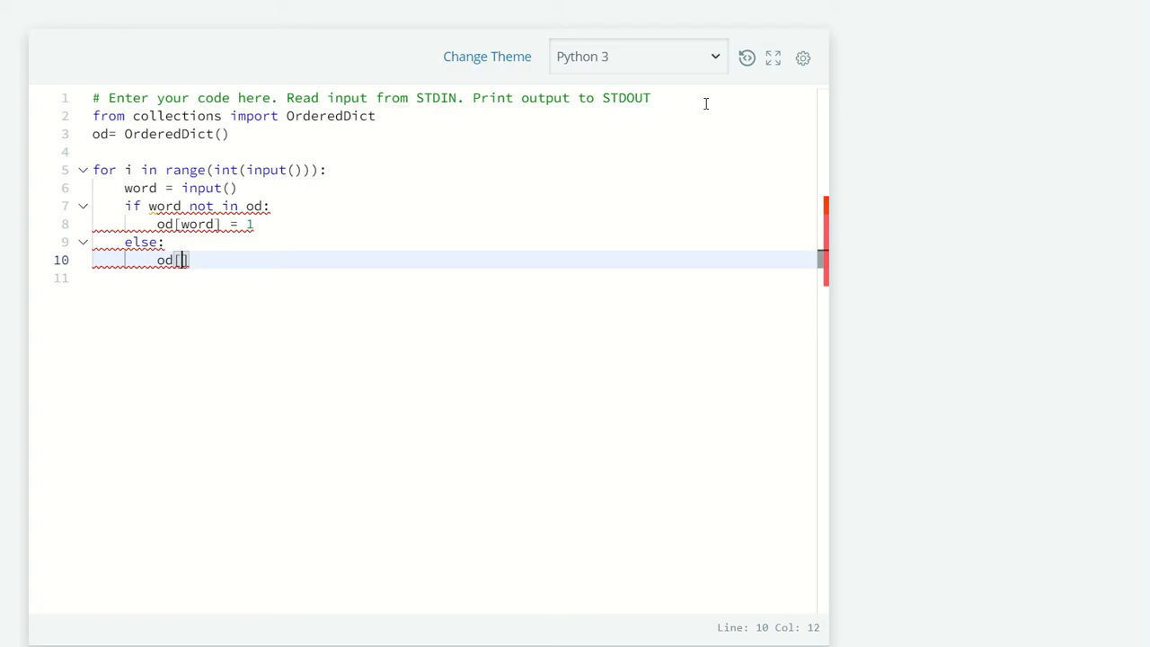
text(word] +)
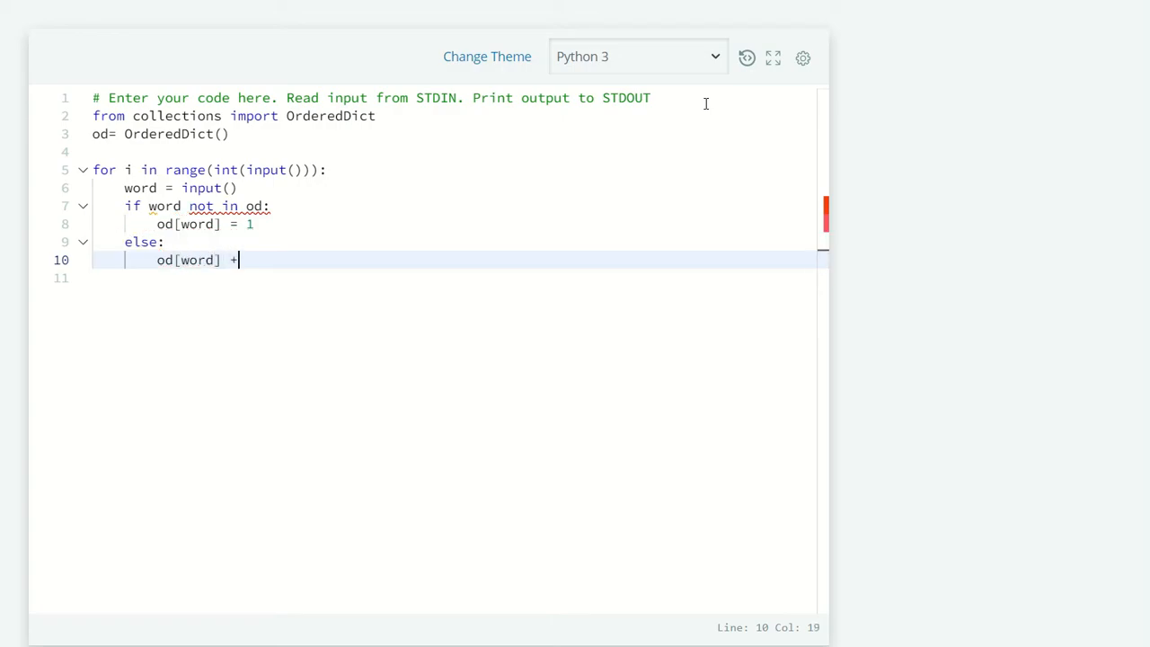
text(= 1)
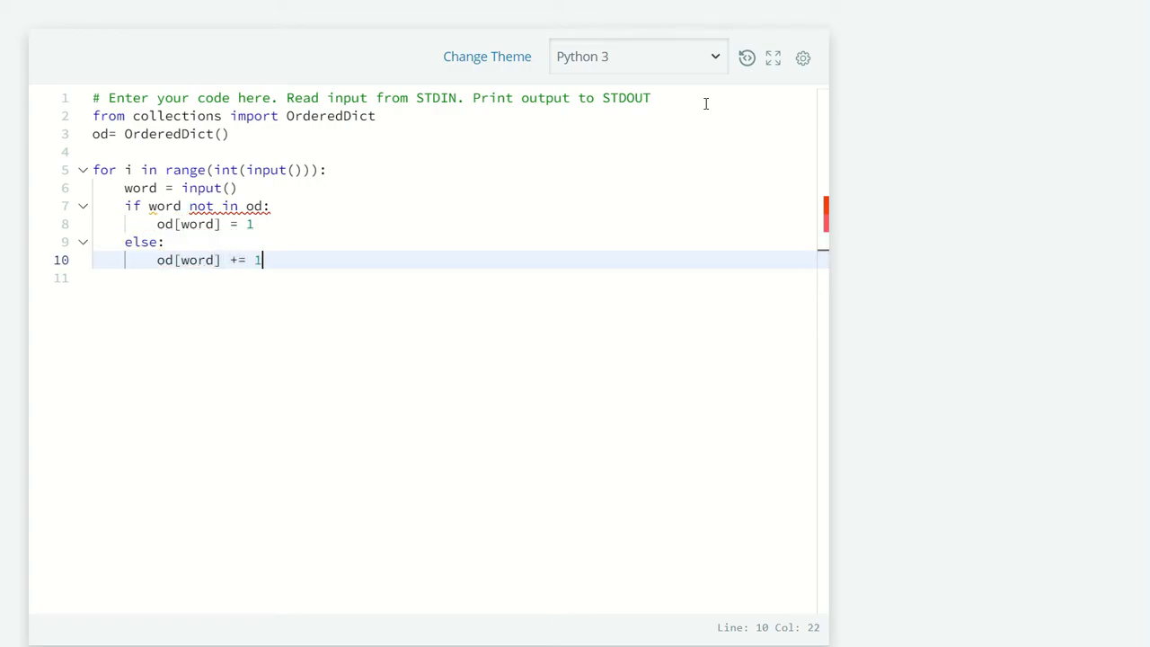
key(Enter)
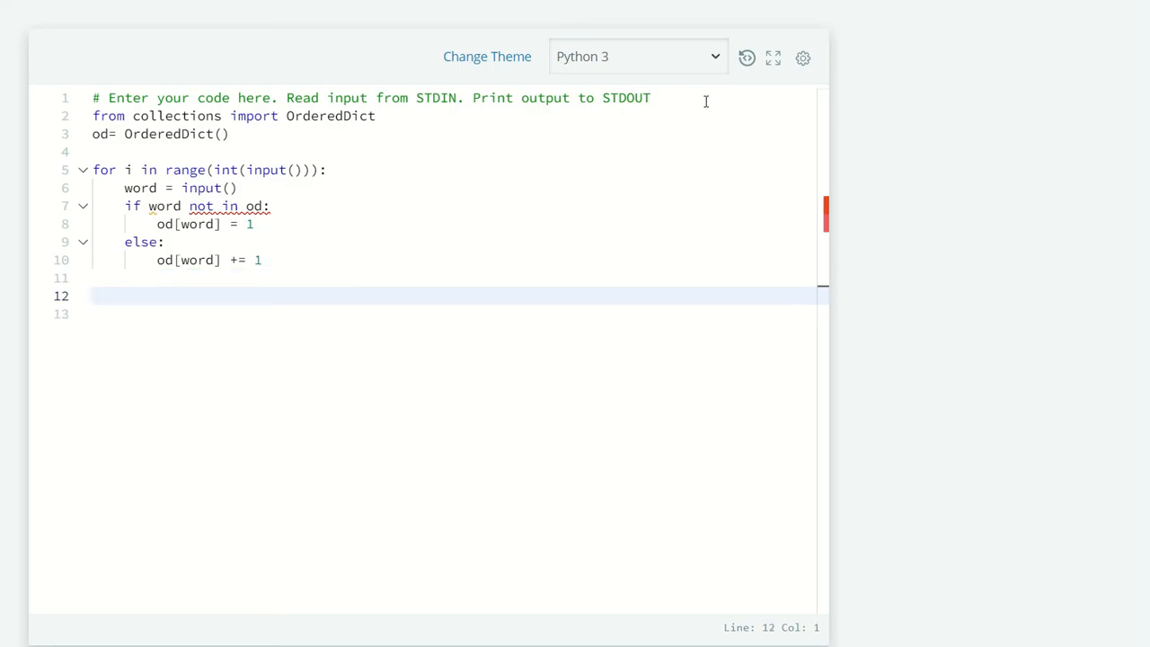
Step: Add print(len(od)) and print(*od.values()) below the loop
text(print)
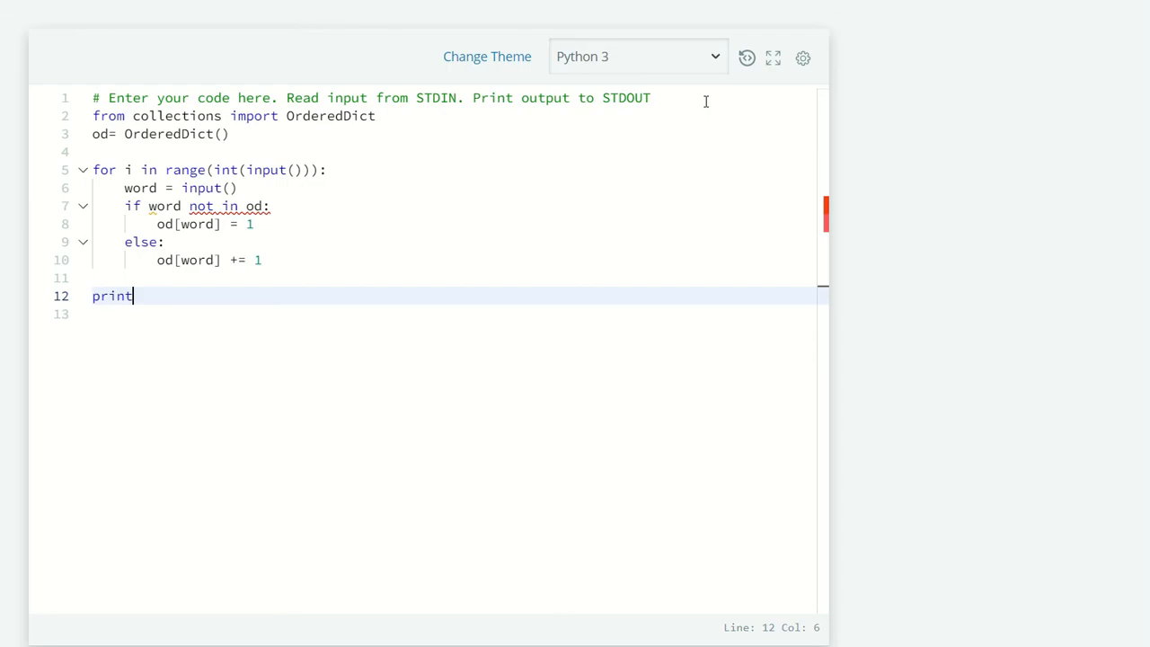
text(())
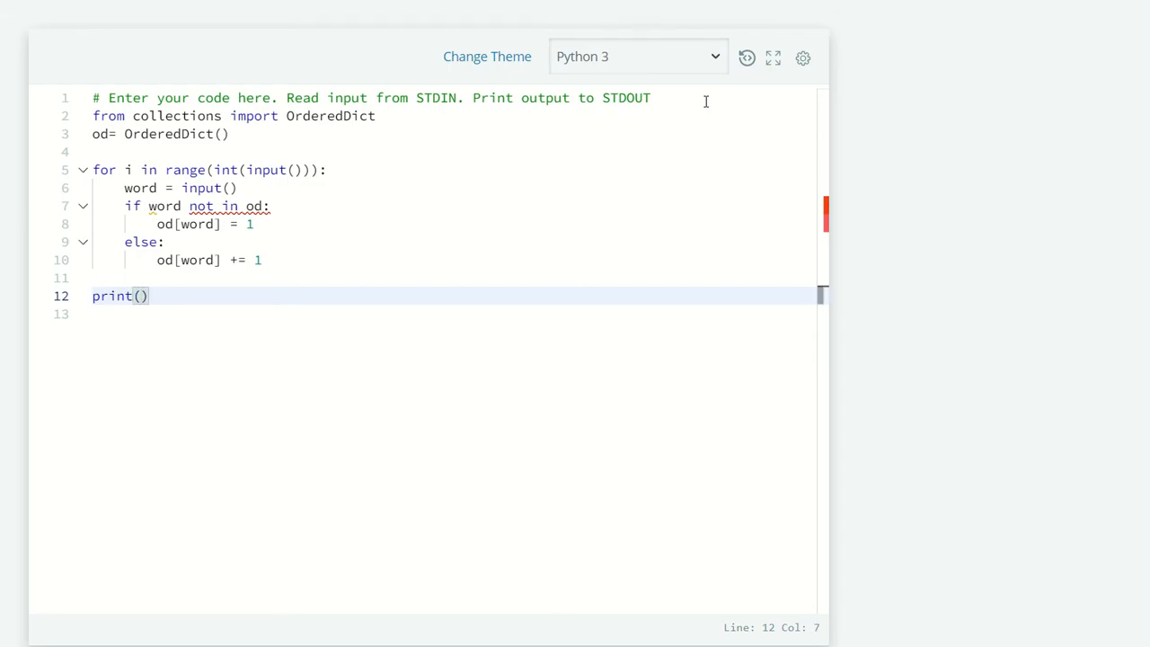
text(len(od)
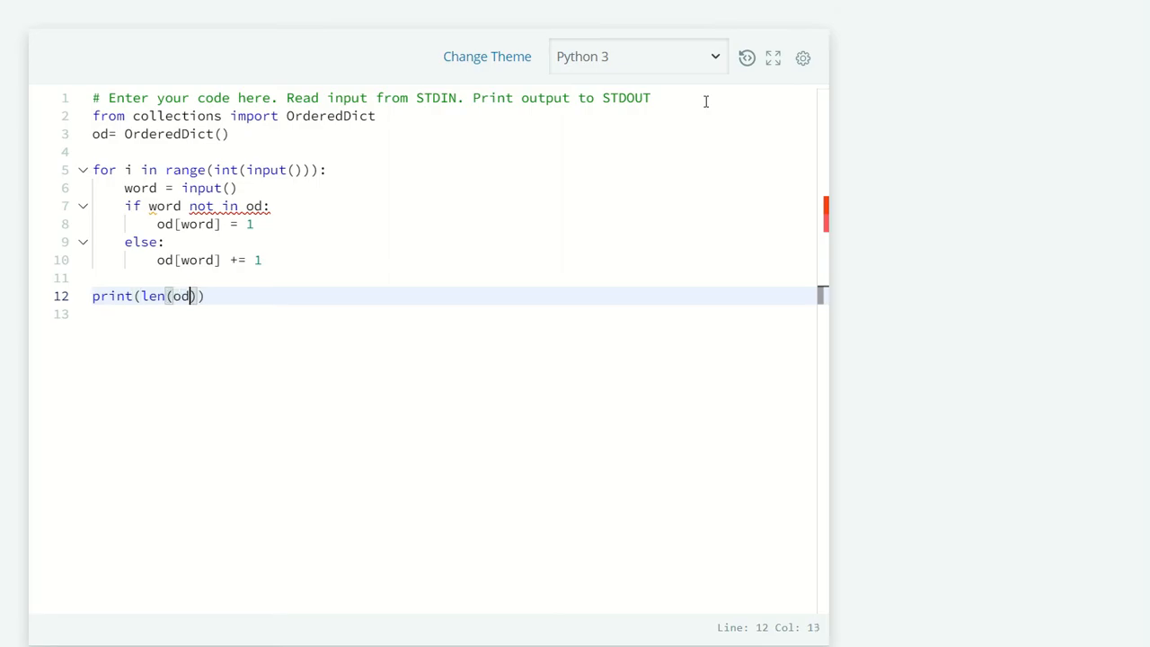
text())
click(455, 313)
text(print)
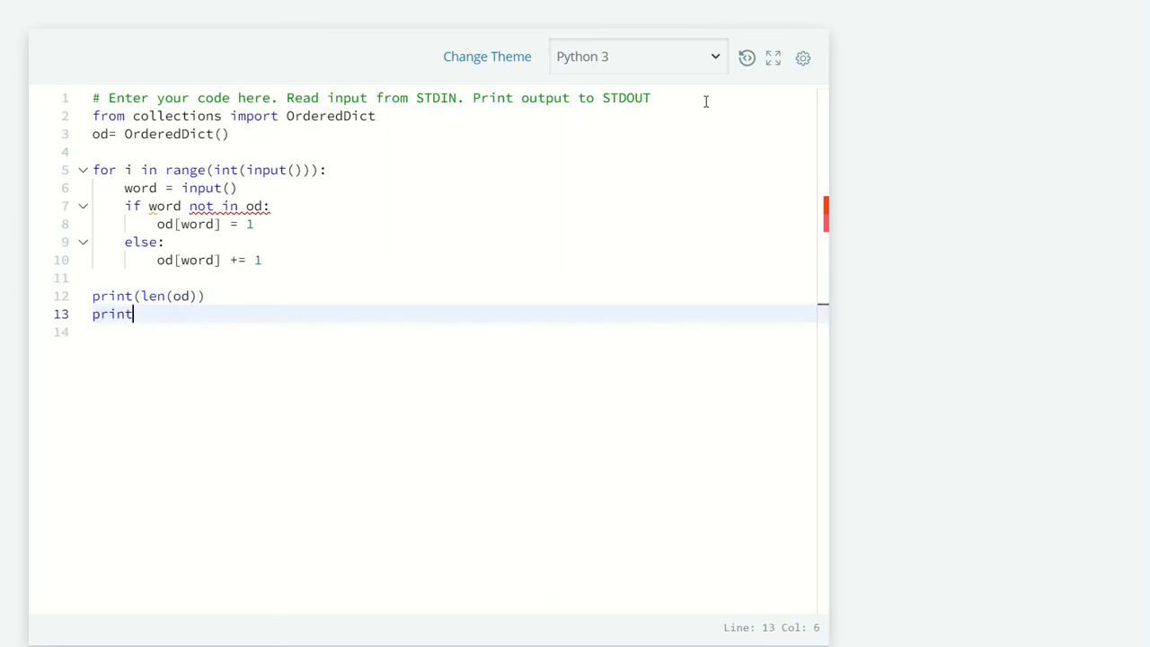
text(())
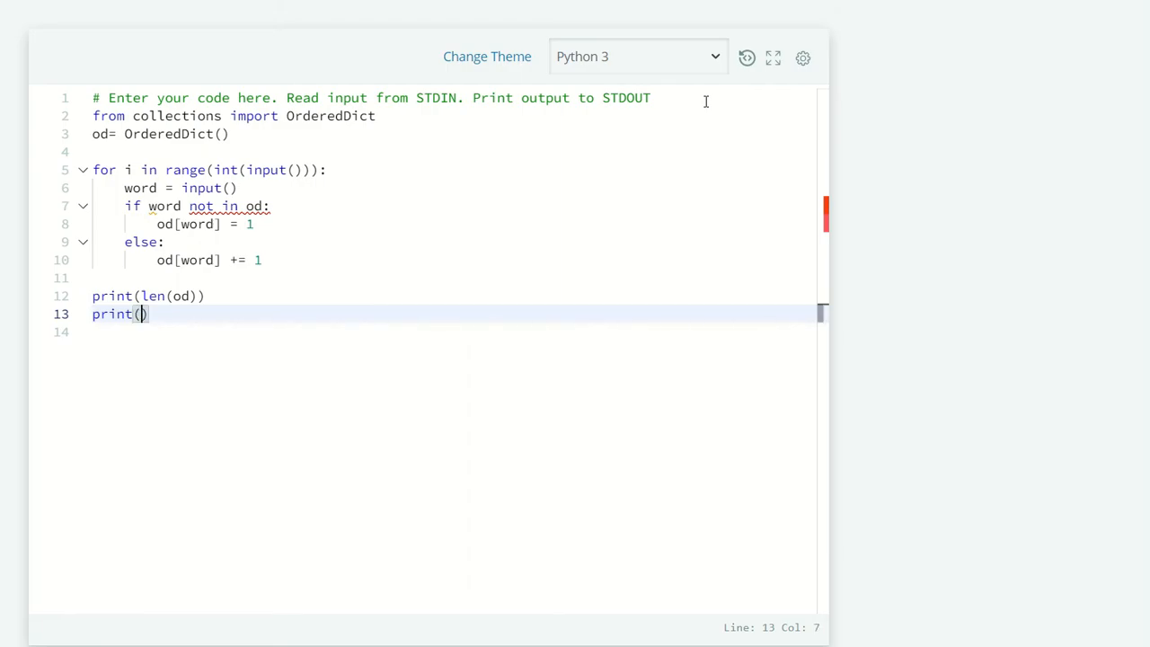
text(od.vla)
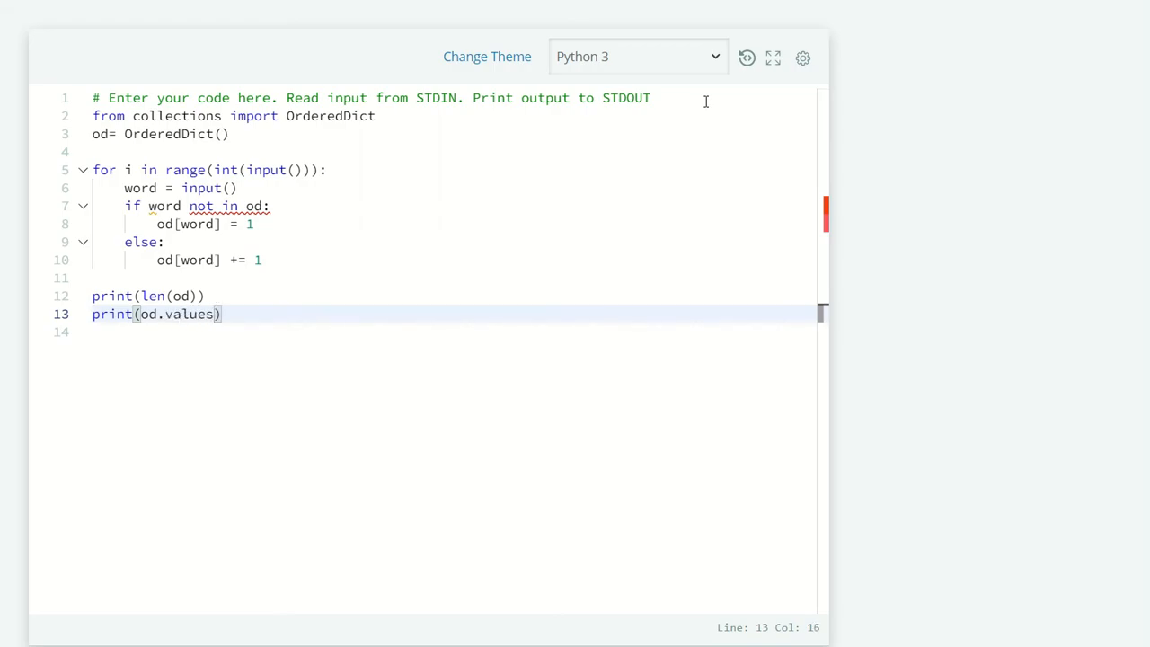
text(())
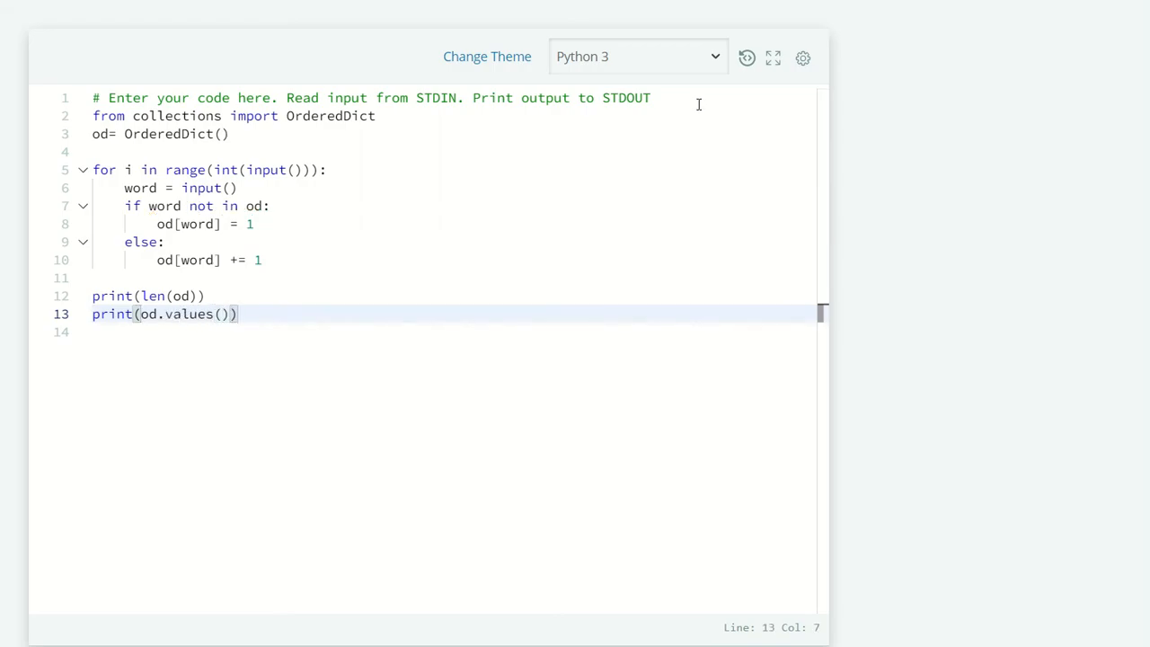
text(*)
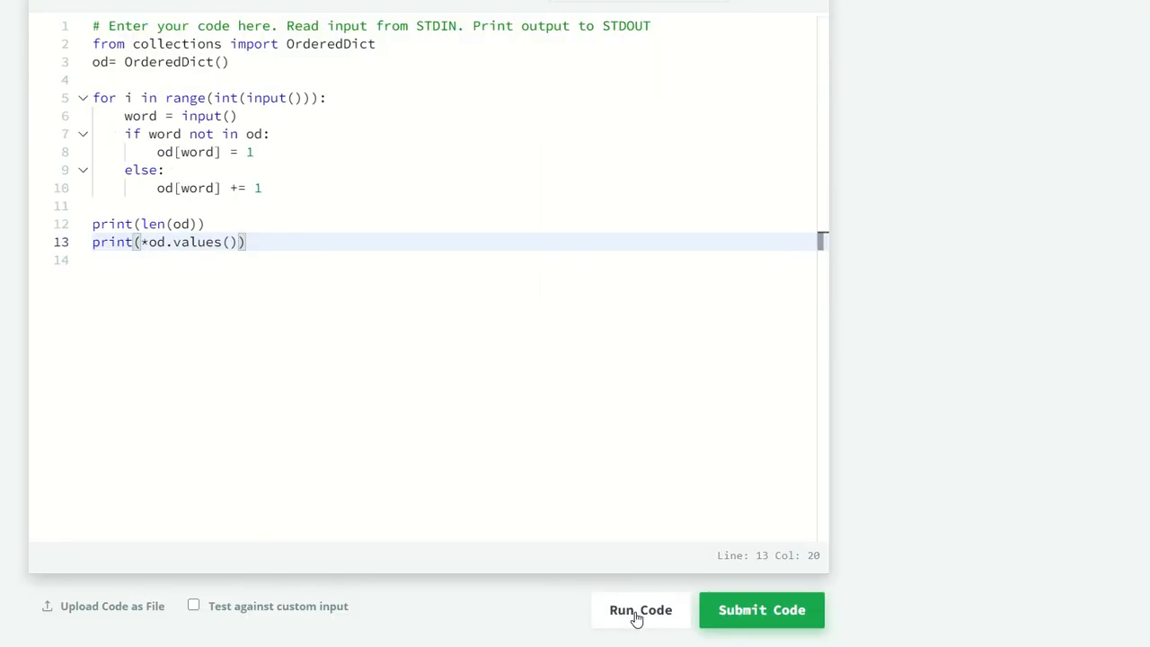
Step: Run the code and confirm Sample Test case 0 prints 3 and 2 1 1
click(640, 609)
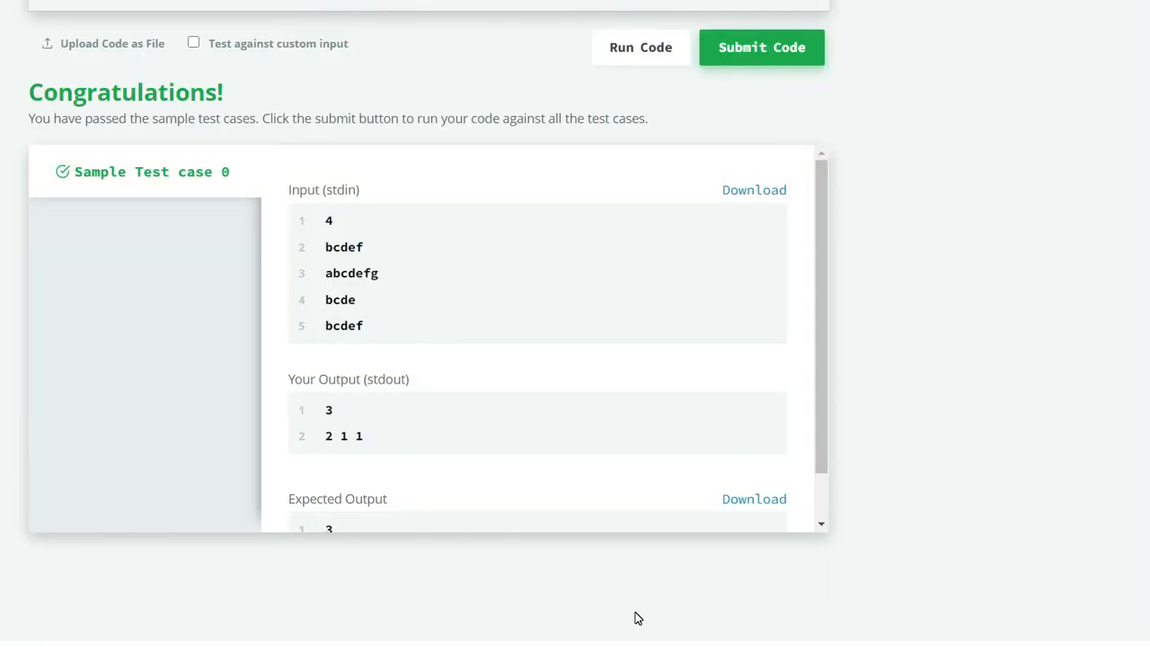
scroll(up, 3)
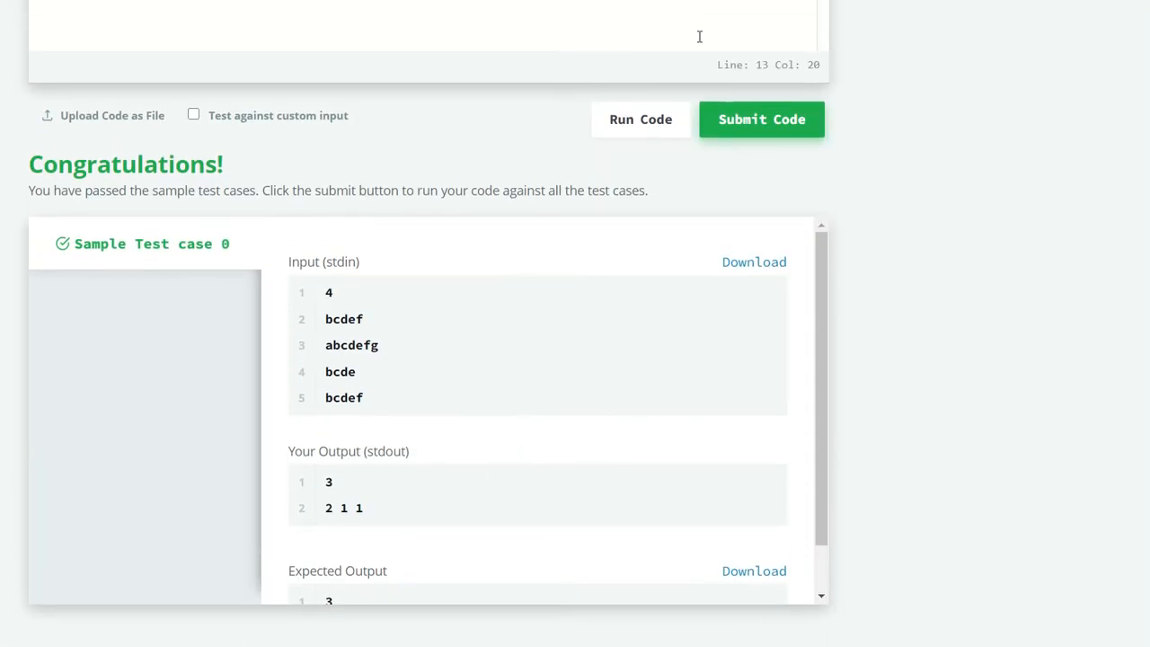
mouse_move(761, 118)
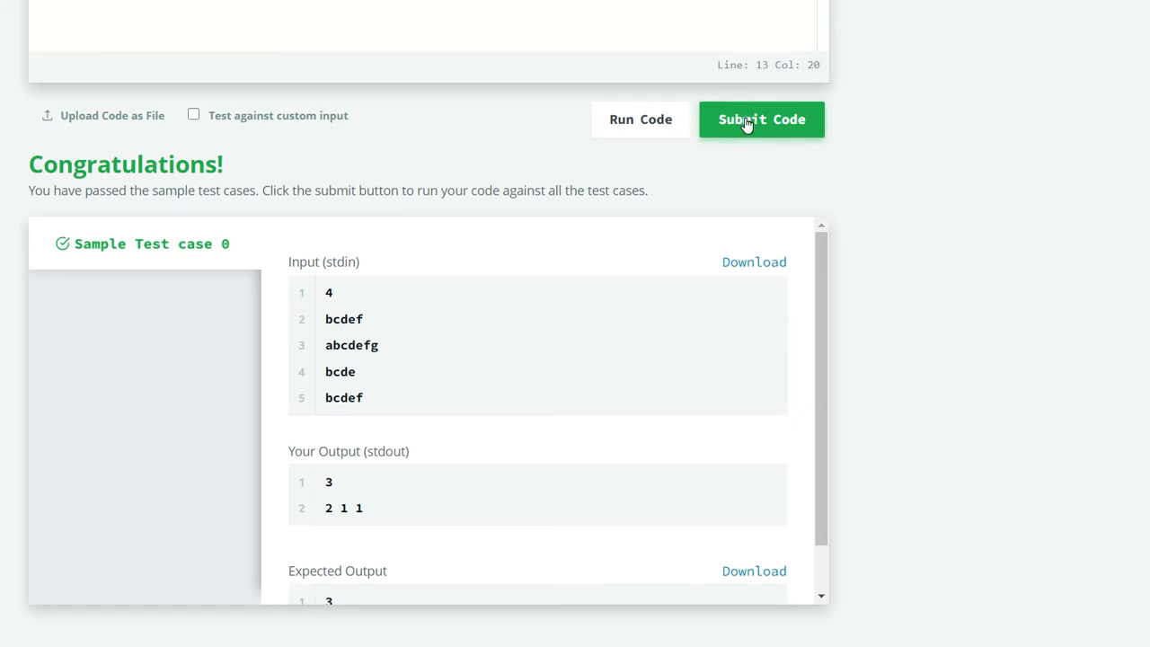
Step: Submit the code and confirm test cases 0 through 7 all pass
click(761, 118)
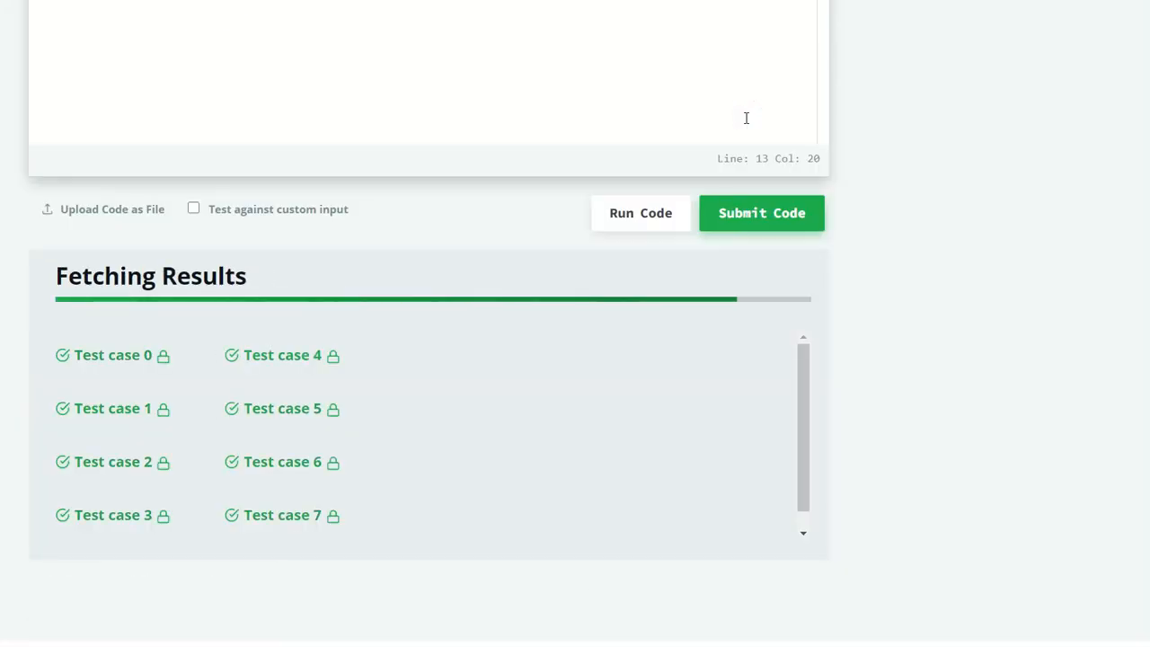
click(113, 353)
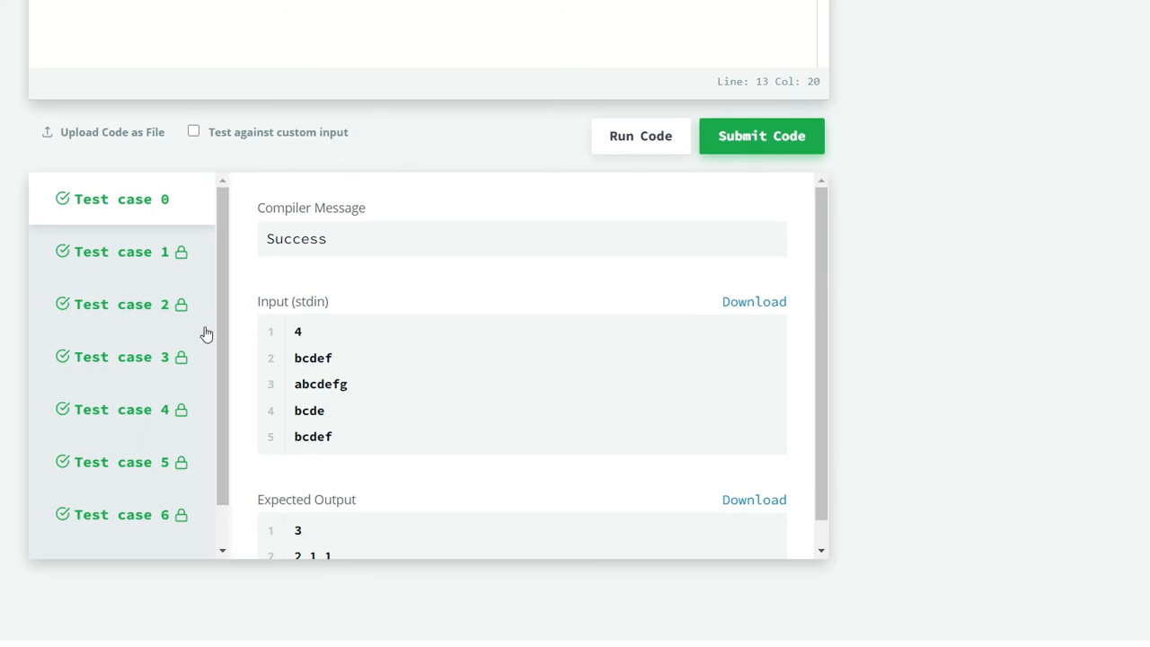
scroll(down, 3)
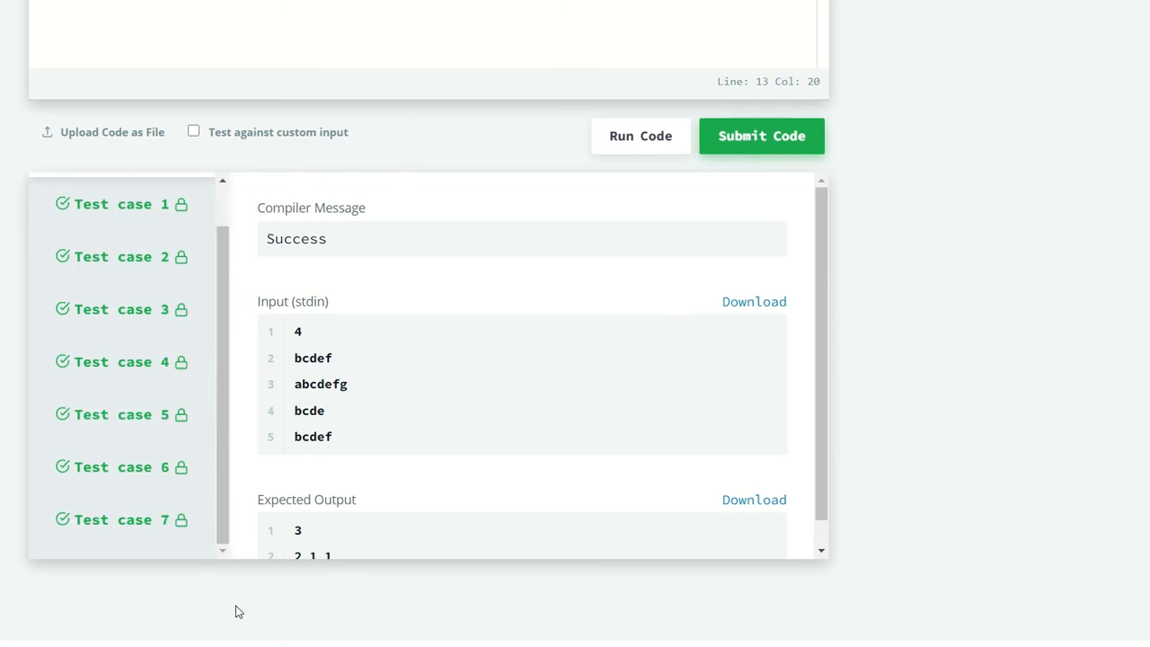
click(760, 136)
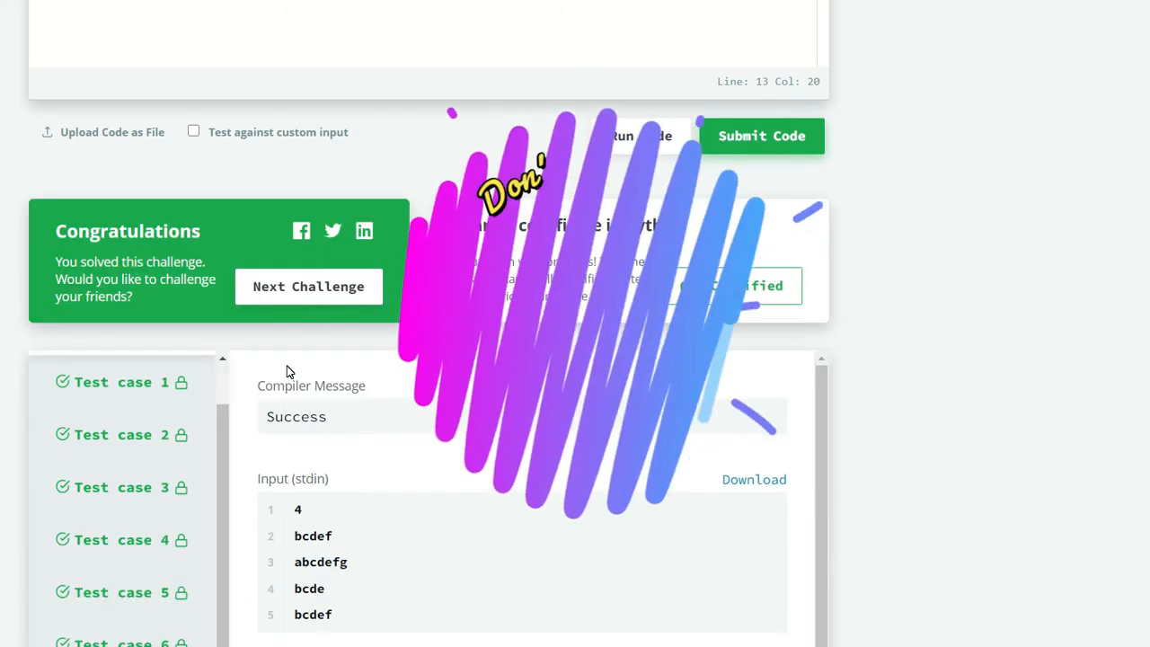